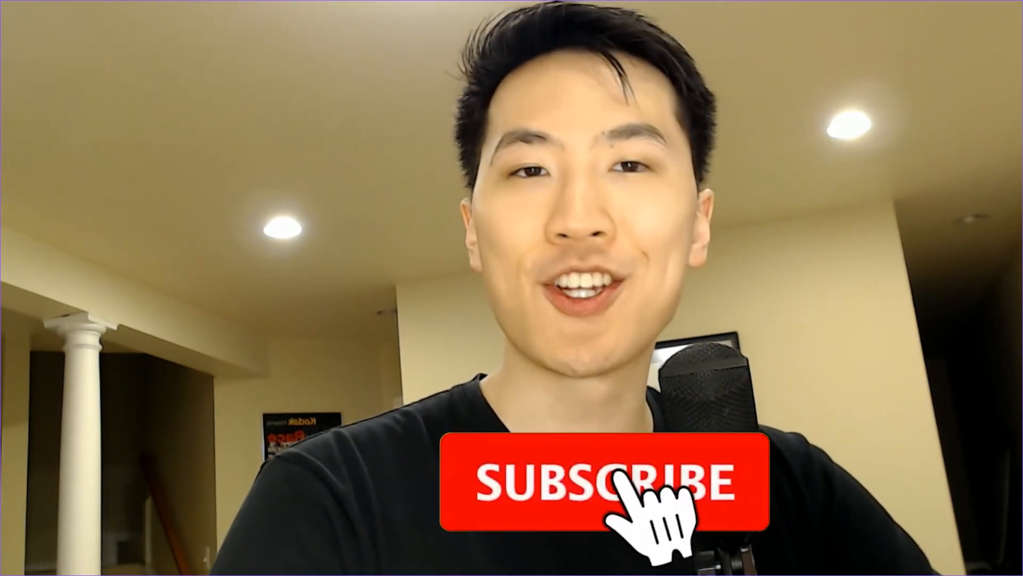
# Browse the Edit, Runtime and File menus of the notebook
pyautogui.click(600, 481)
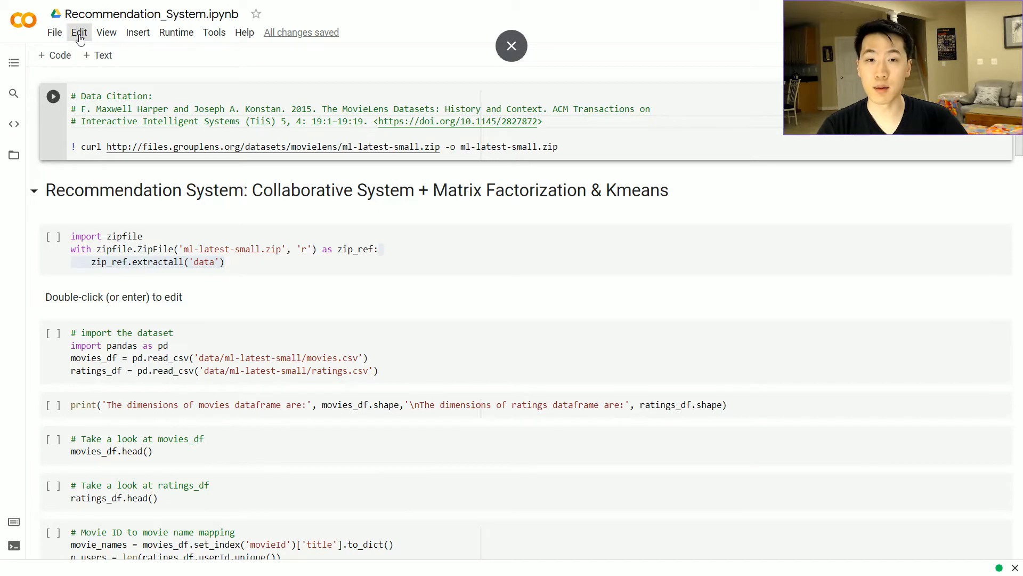
pyautogui.click(79, 32)
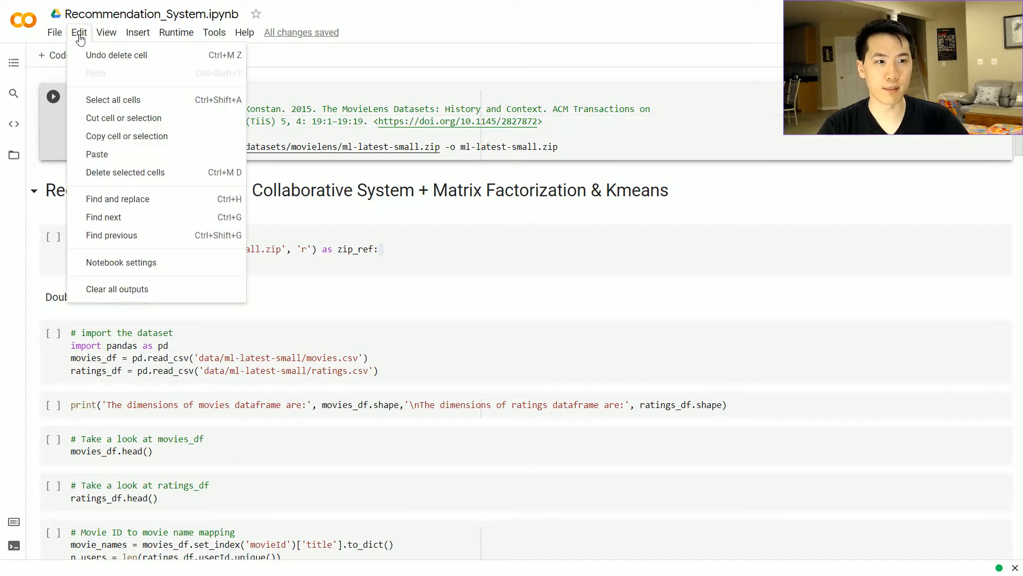
pyautogui.click(176, 32)
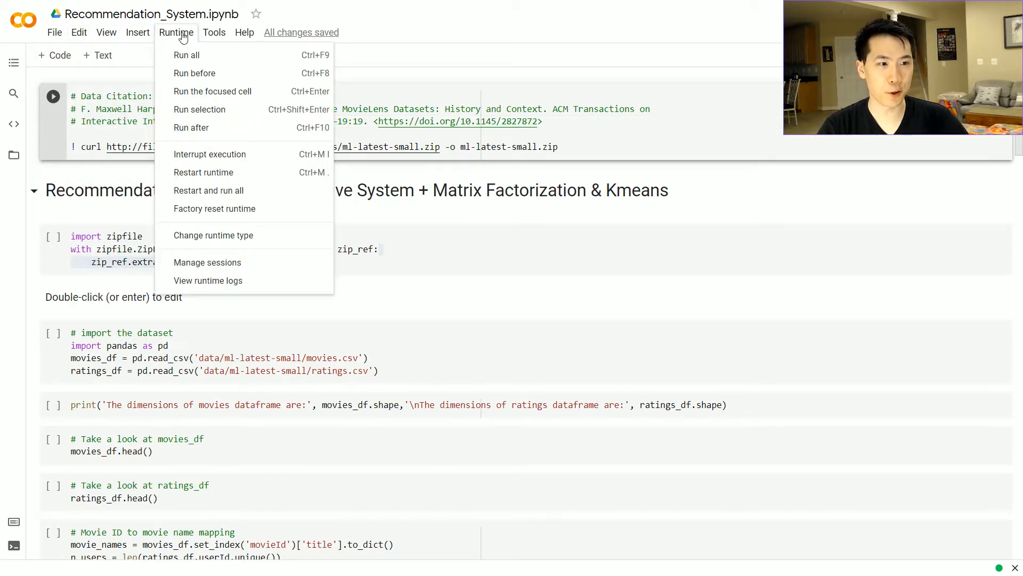
pyautogui.click(55, 32)
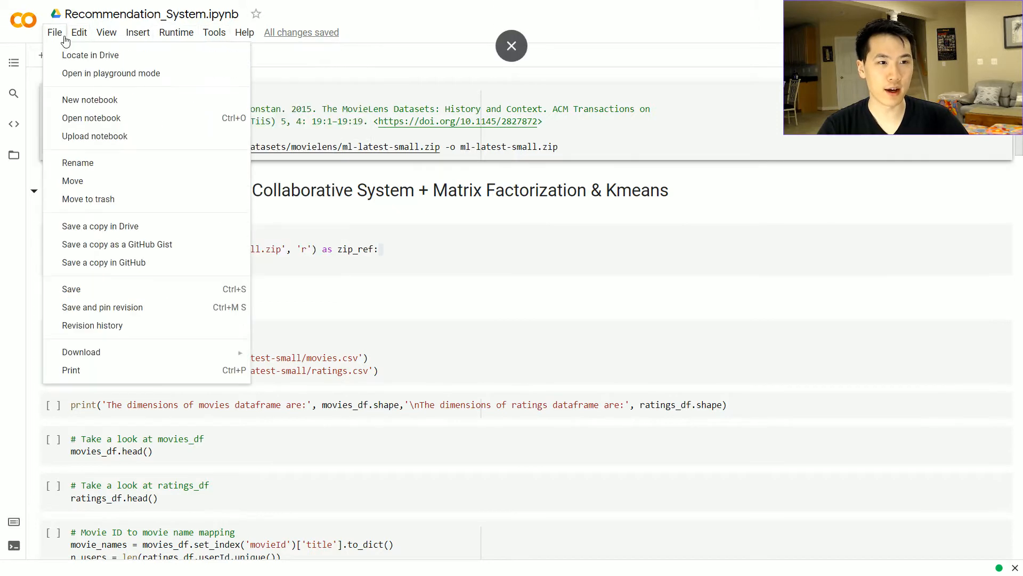
pyautogui.click(78, 32)
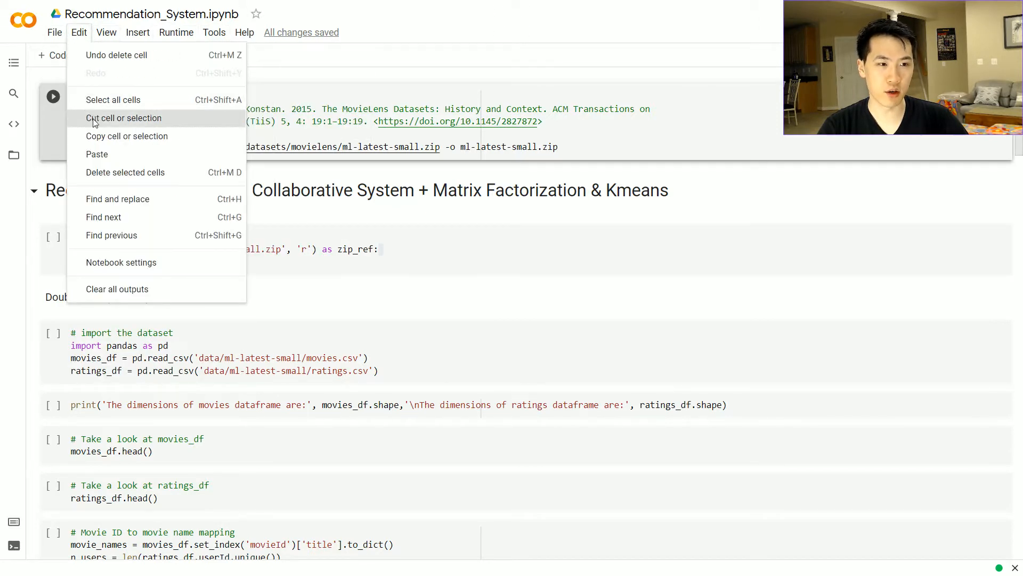
pyautogui.moveTo(174, 216)
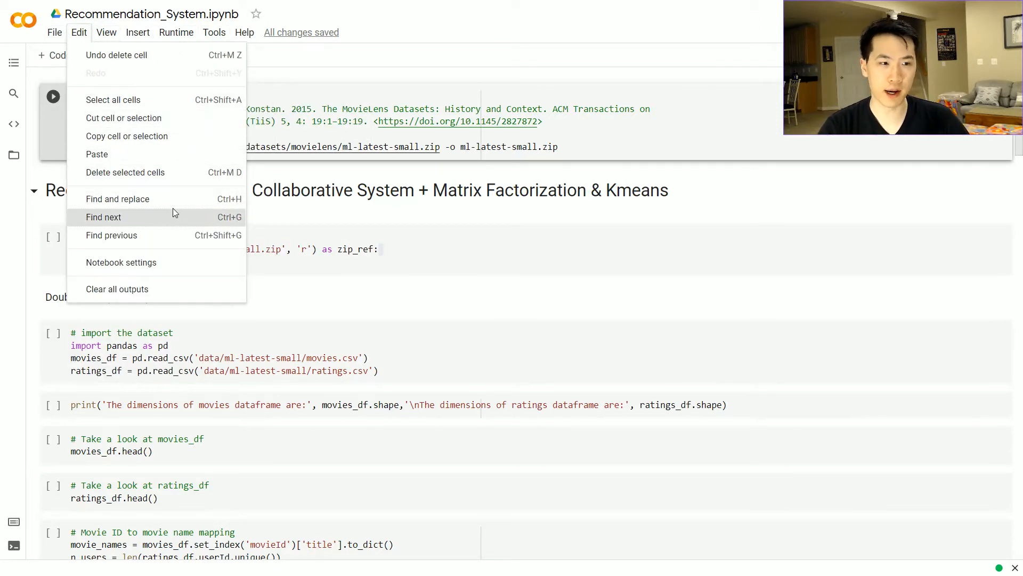
# Set the notebook's hardware accelerator to GPU in Notebook settings and save
pyautogui.click(121, 263)
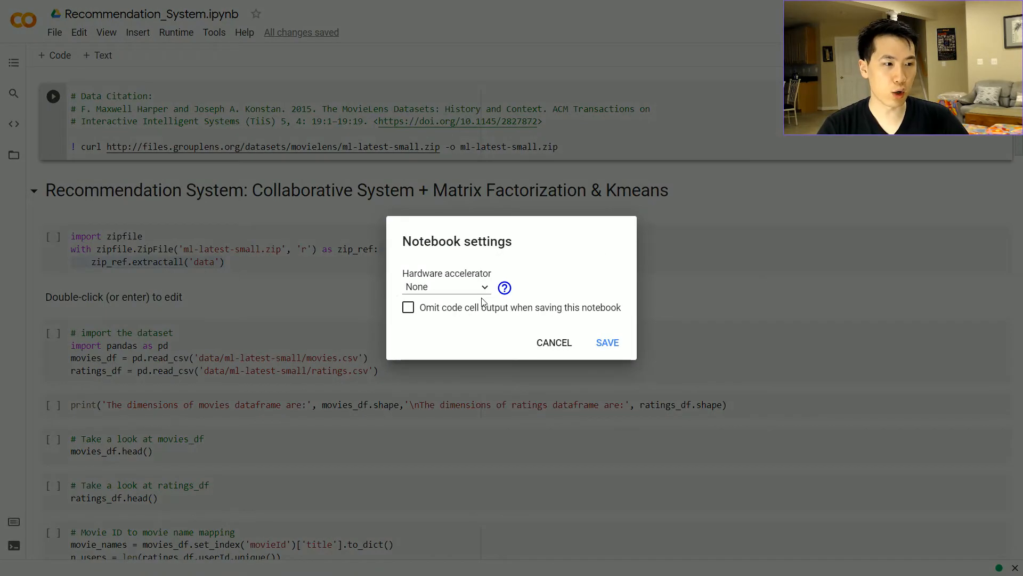
pyautogui.click(445, 286)
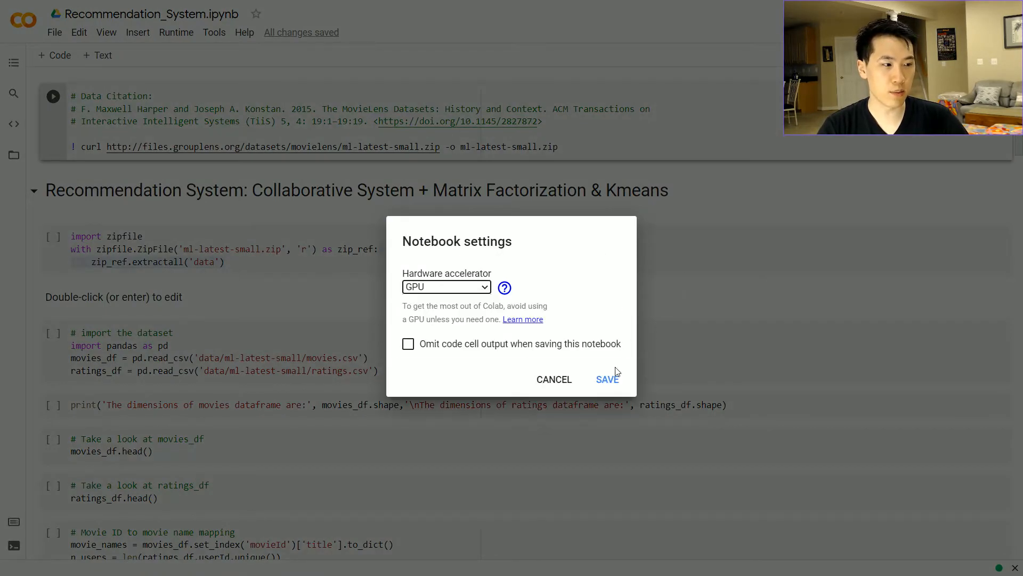
pyautogui.click(606, 379)
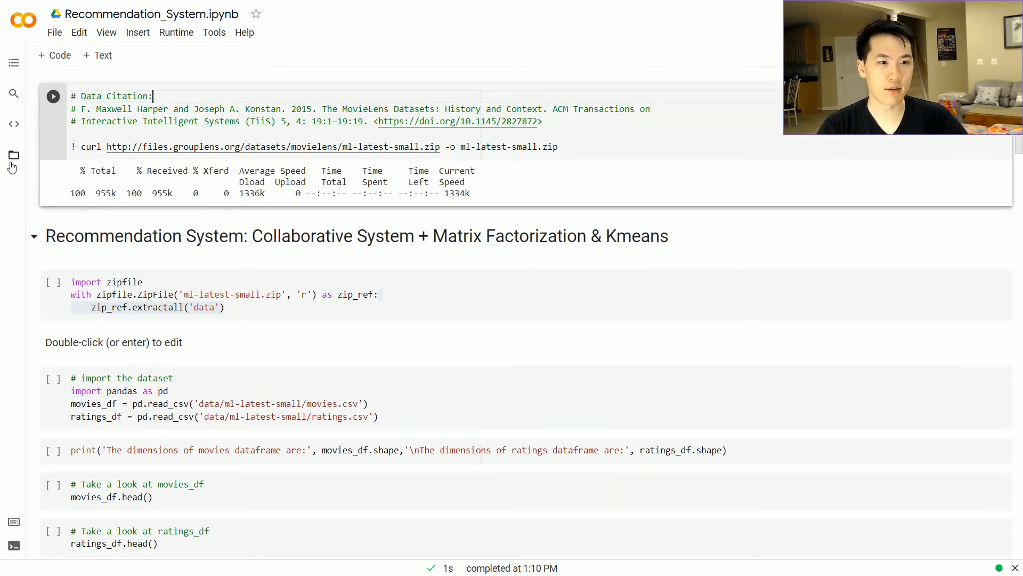
# Show the extracted MovieLens CSV files under data > ml-latest-small in the Files sidebar
pyautogui.click(13, 155)
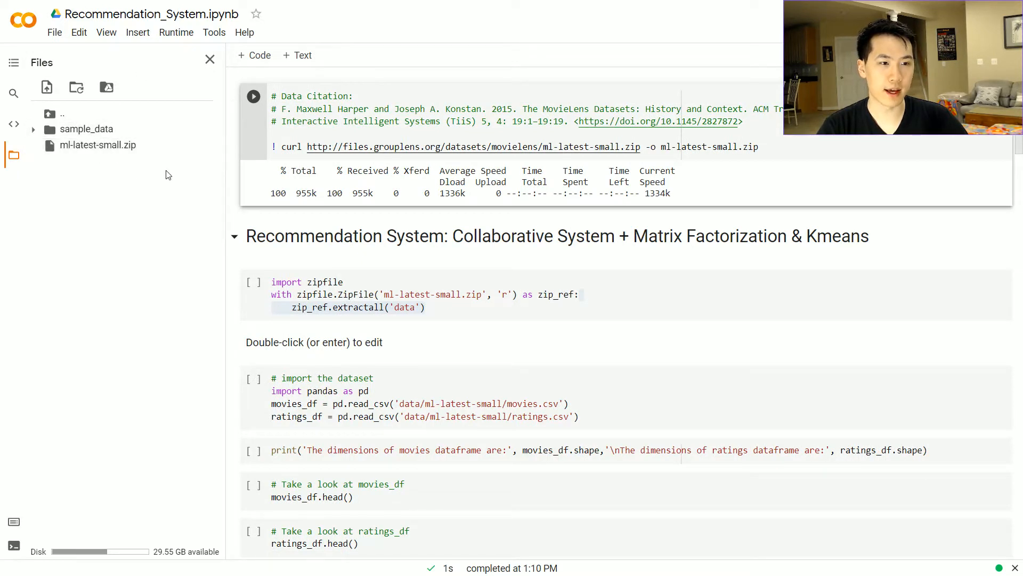
pyautogui.moveTo(115, 160)
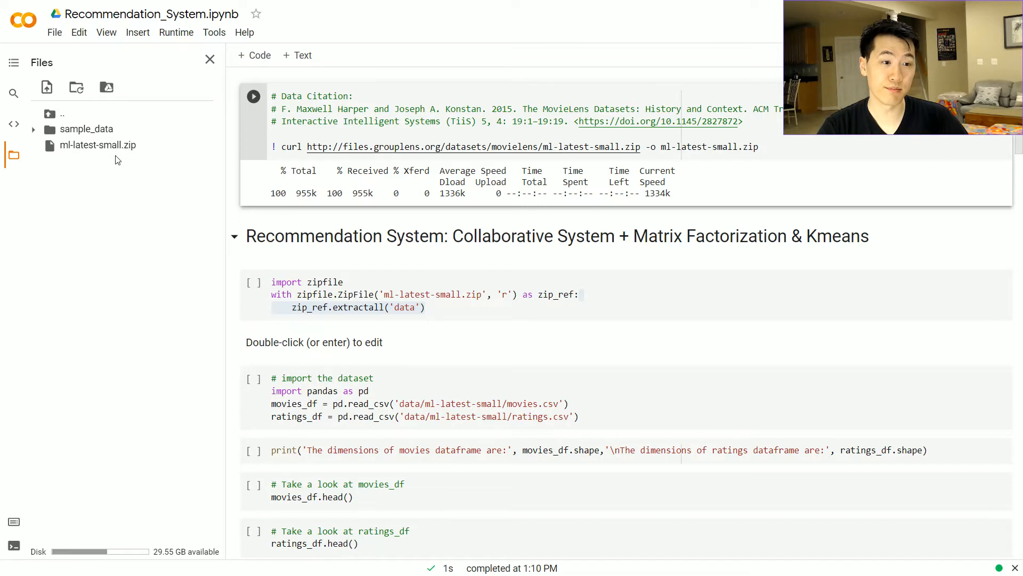
pyautogui.click(345, 281)
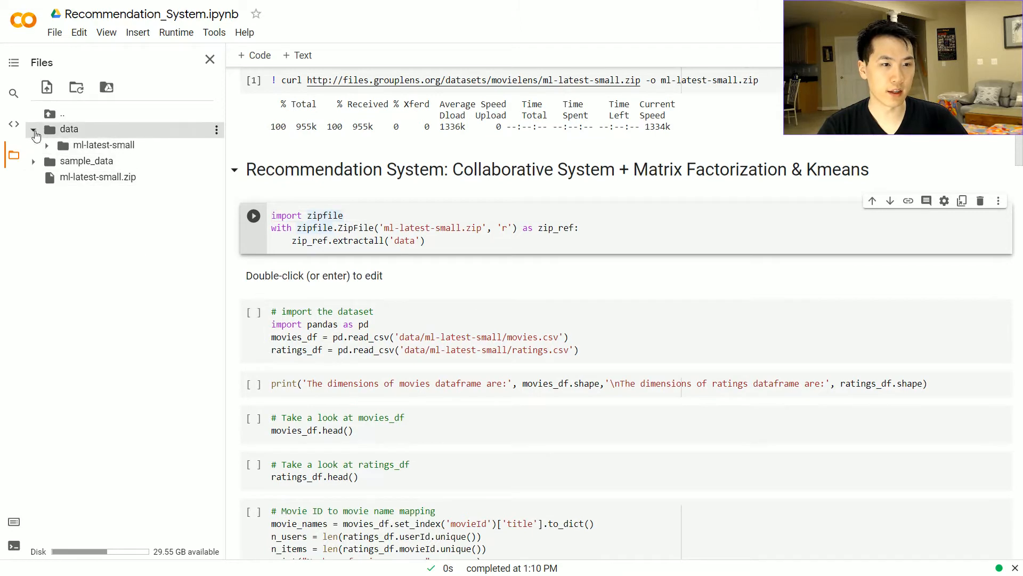
pyautogui.click(45, 145)
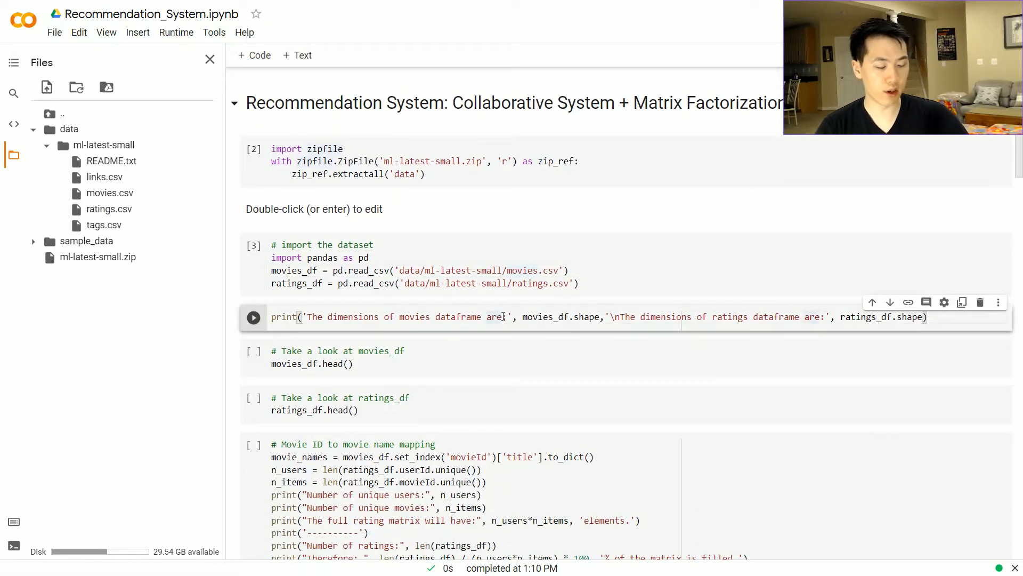
# Run the dimensions cell and point out movies (9742 x 3) and ratings 100836 rows
pyautogui.click(254, 318)
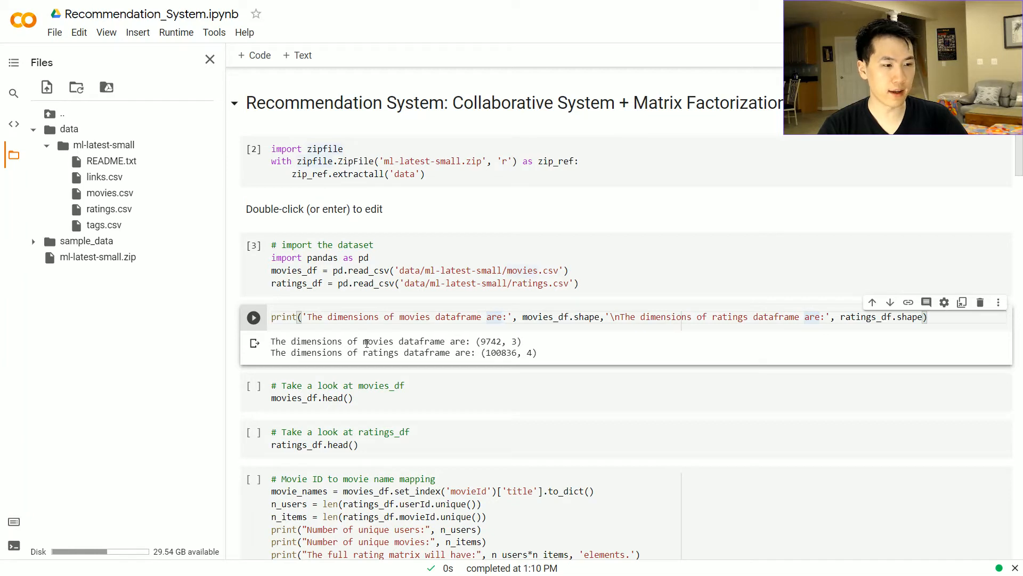
pyautogui.doubleClick(377, 341)
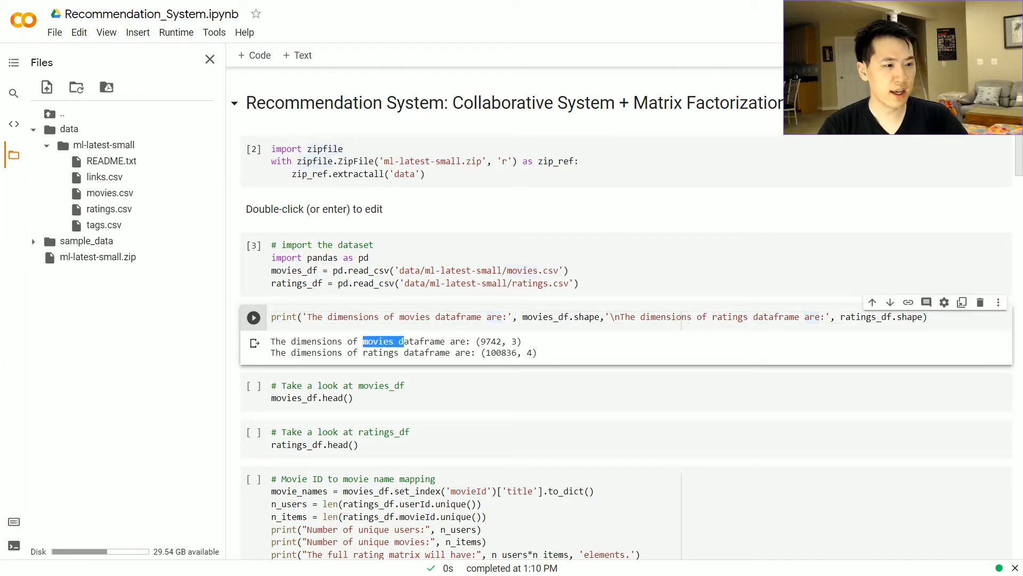
pyautogui.click(326, 391)
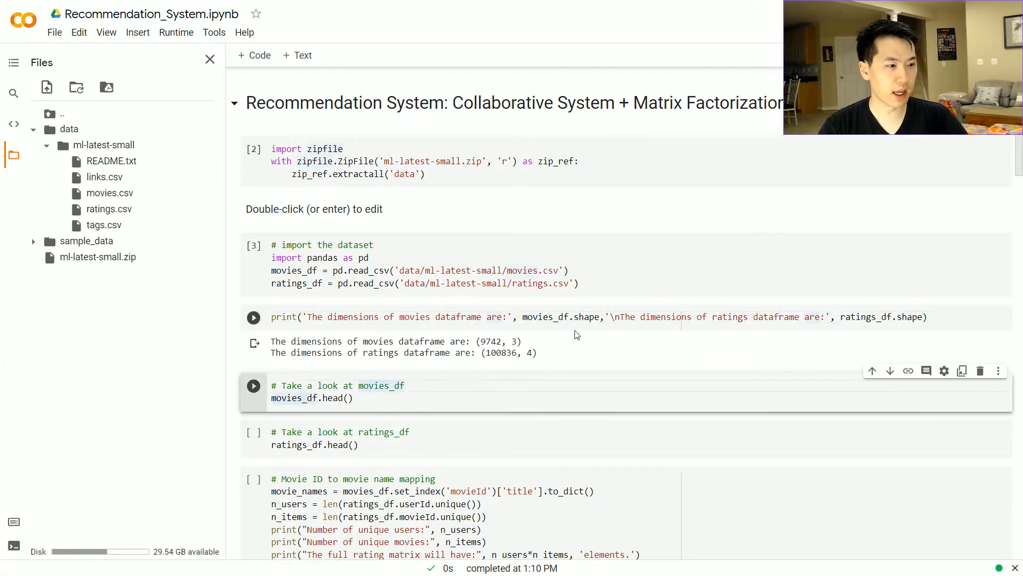
pyautogui.doubleClick(501, 353)
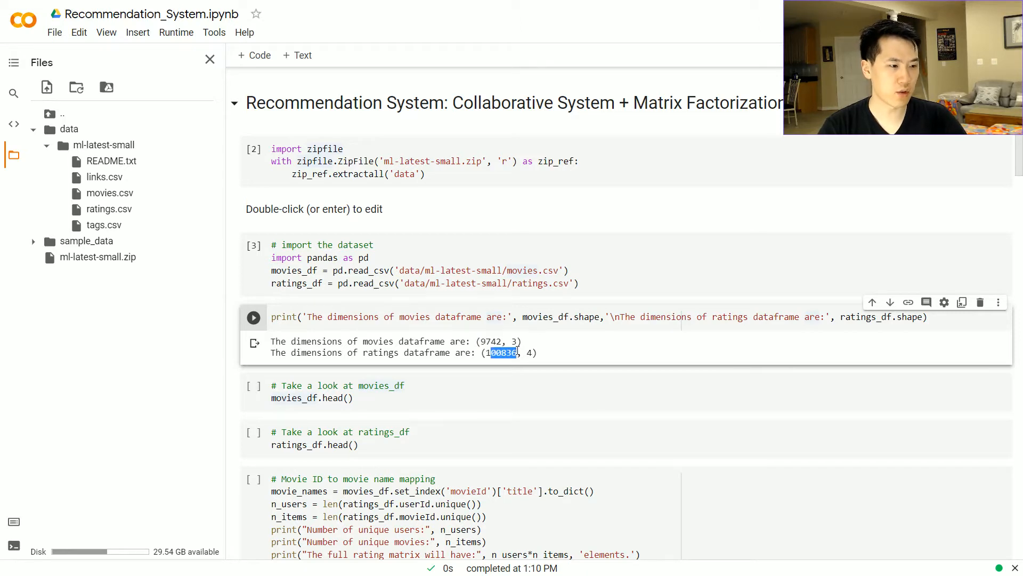
pyautogui.doubleClick(490, 341)
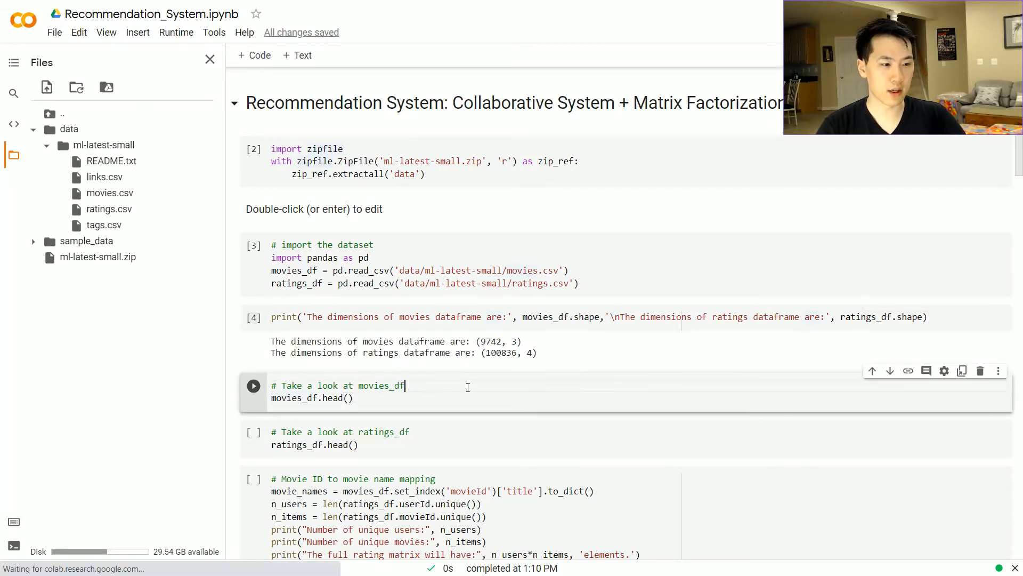
# Run the movies_df.head() preview showing Toy Story (1995) first
pyautogui.click(254, 385)
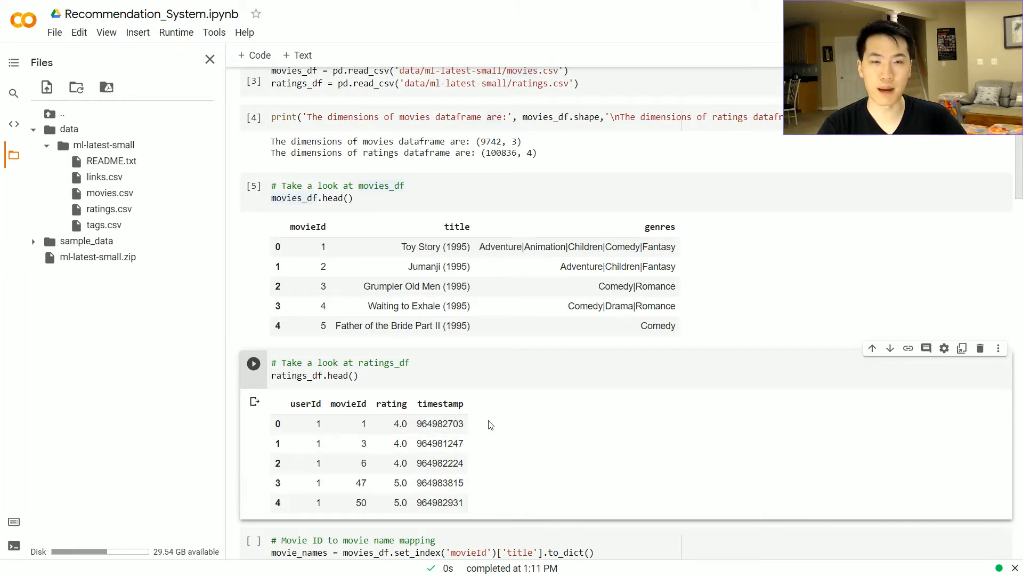
pyautogui.moveTo(356, 399)
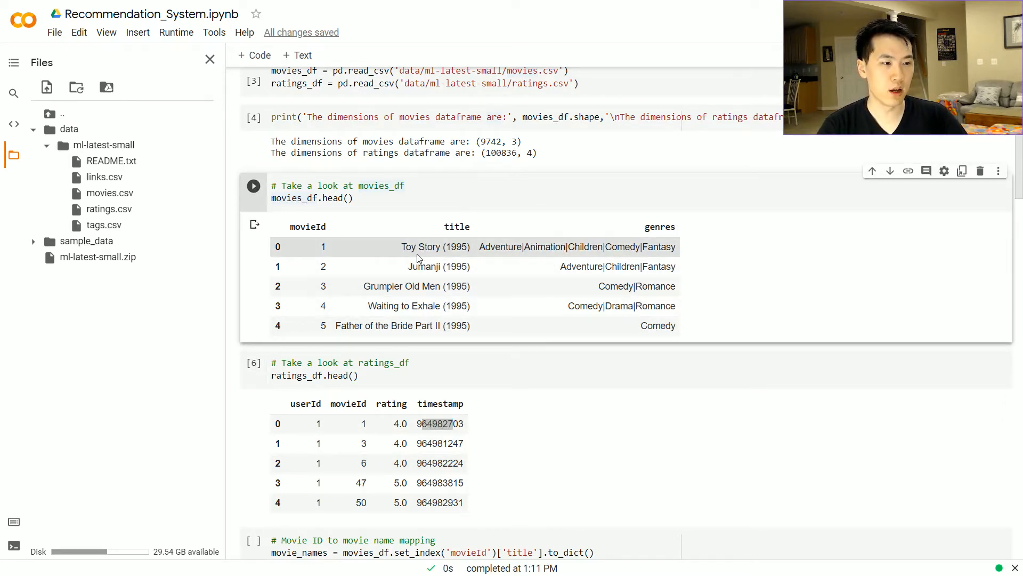
# Review the statistics output, marking ratings_df and the 610 unique users count
pyautogui.scroll(-3)
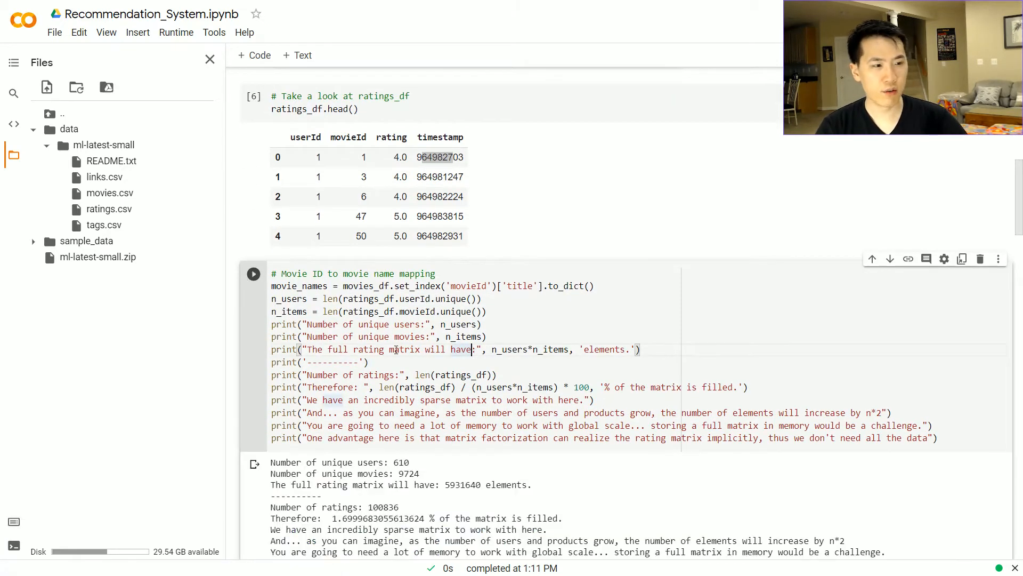
pyautogui.scroll(-3)
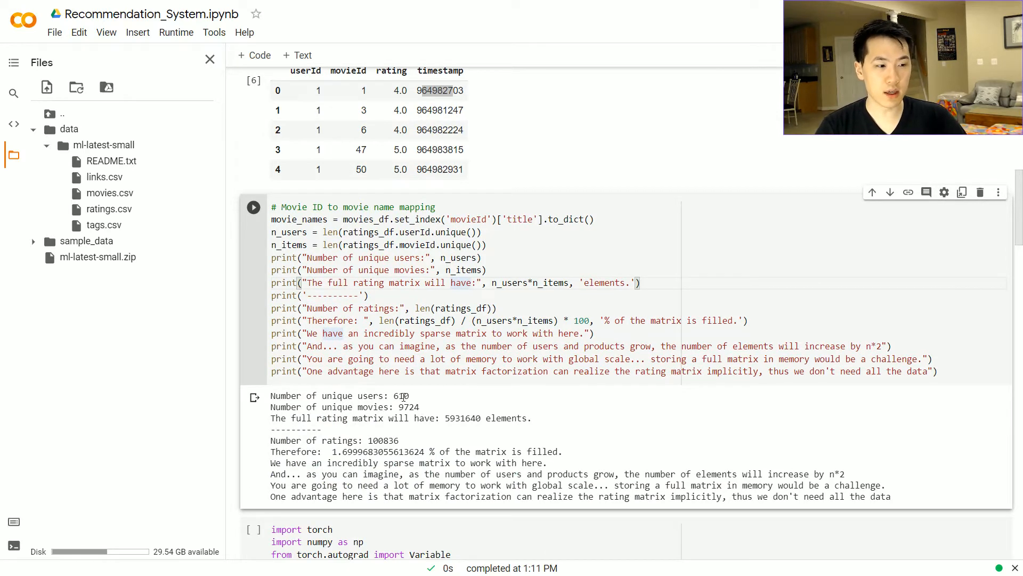
pyautogui.doubleClick(401, 396)
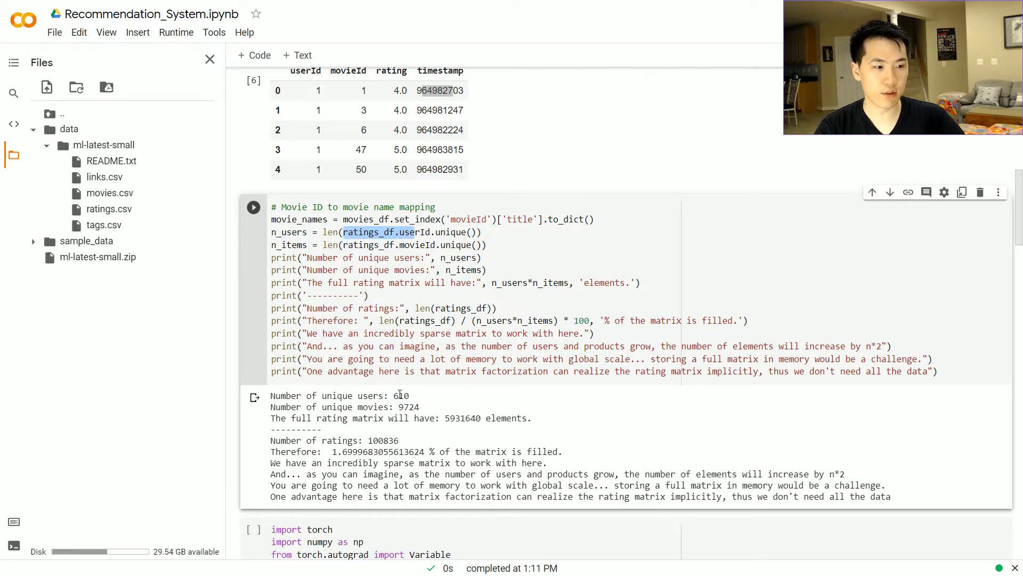
pyautogui.doubleClick(401, 396)
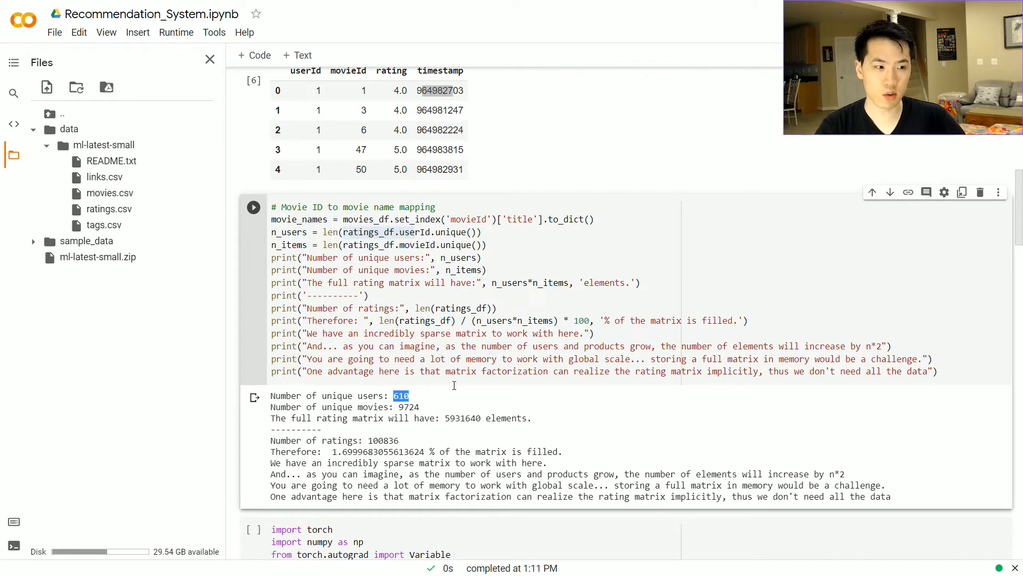
pyautogui.doubleClick(409, 406)
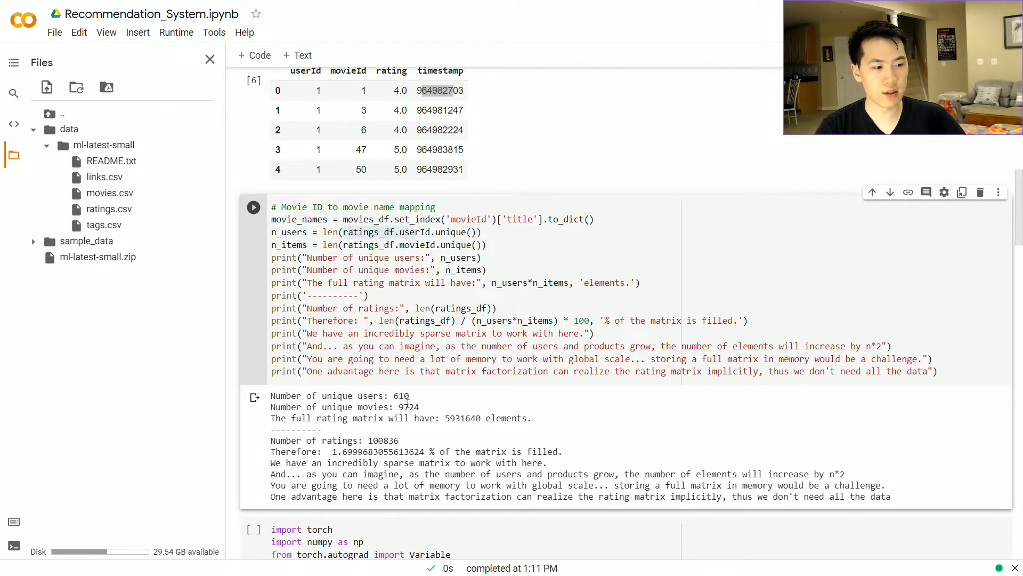
pyautogui.doubleClick(466, 418)
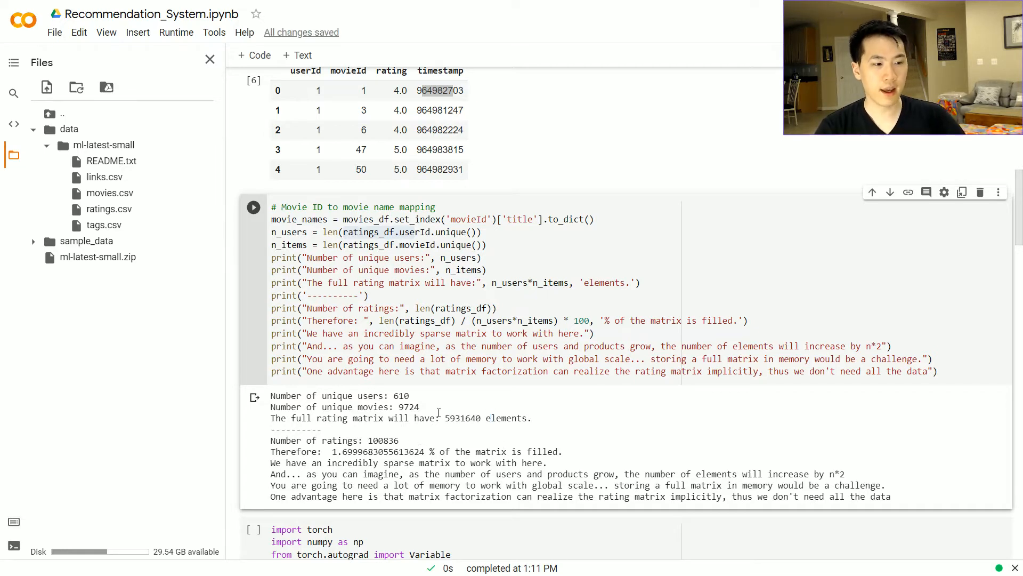
# Scroll down through the notebook to the MatrixFactorization cell
pyautogui.scroll(-3)
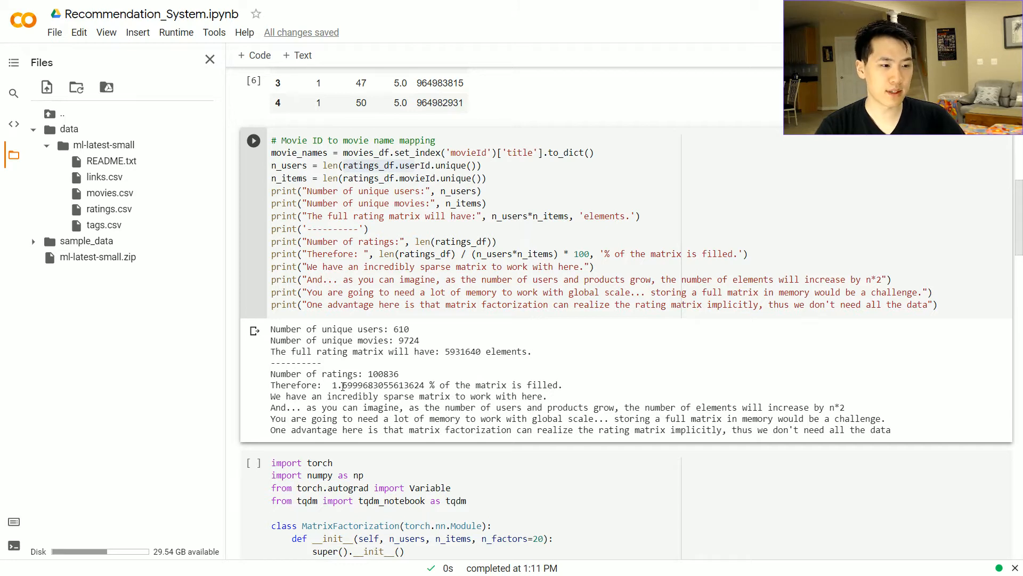
pyautogui.moveTo(382, 409)
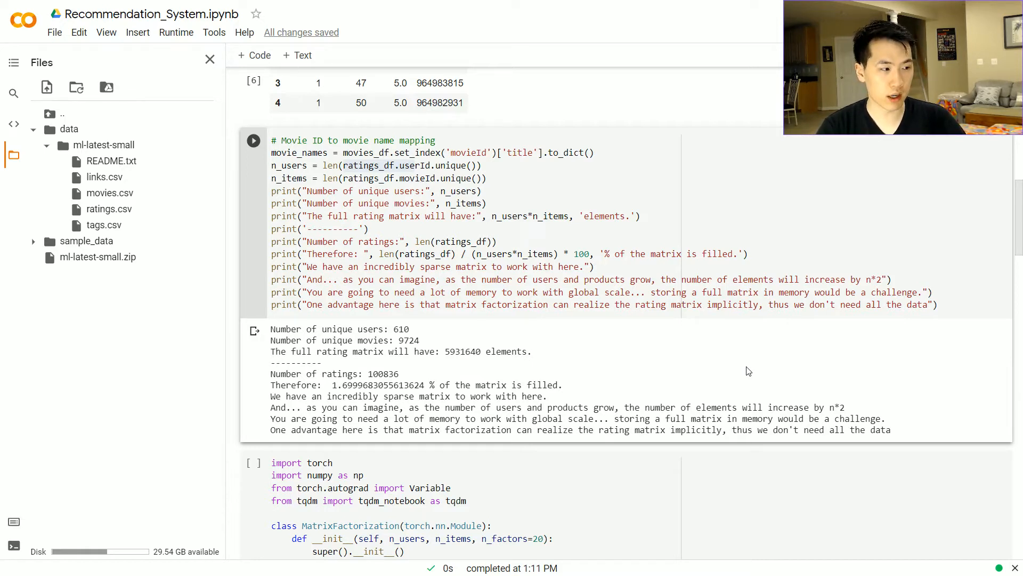
pyautogui.moveTo(685, 363)
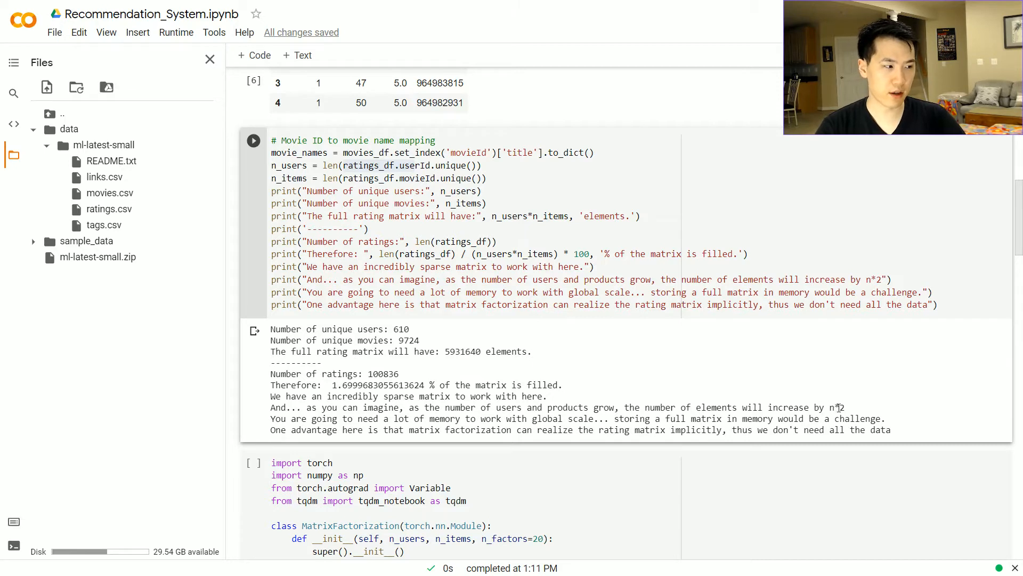
pyautogui.moveTo(581, 346)
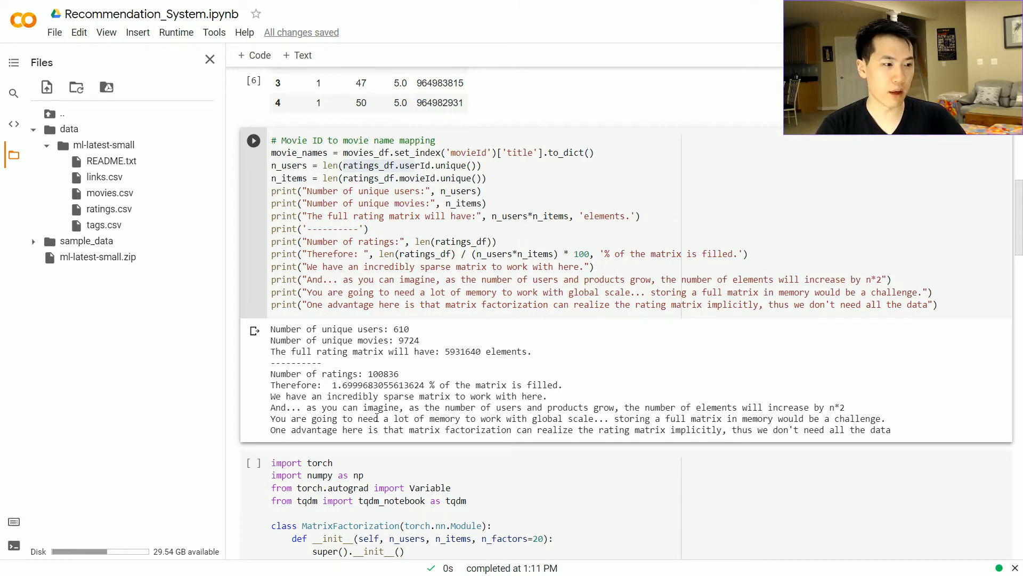
pyautogui.scroll(-3)
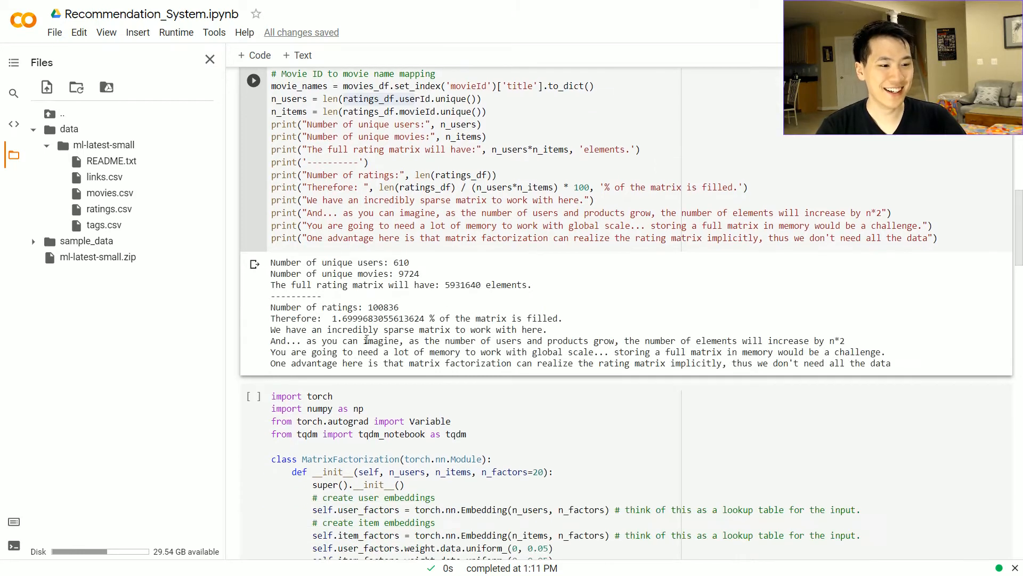
pyautogui.scroll(-3)
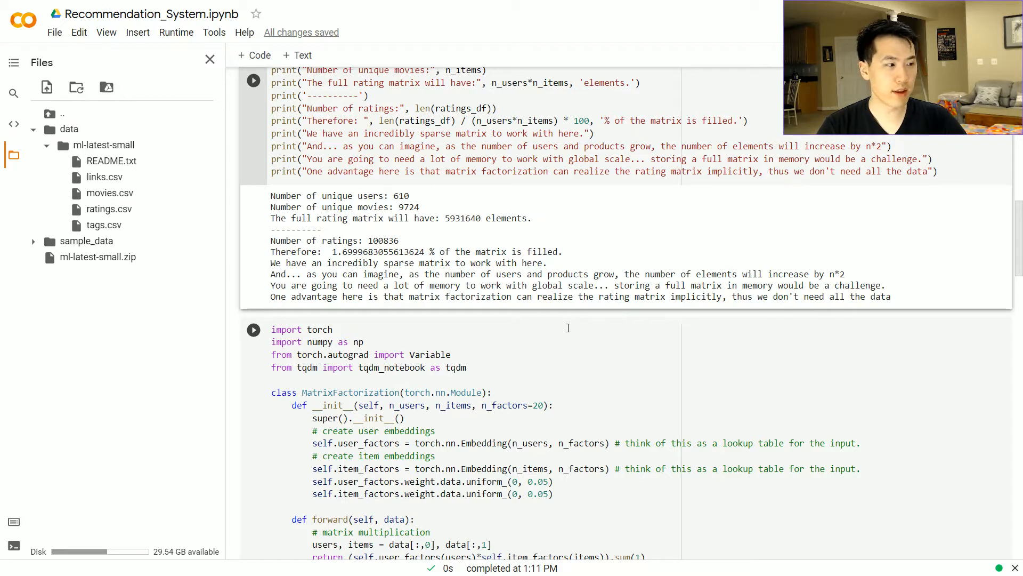
pyautogui.moveTo(473, 378)
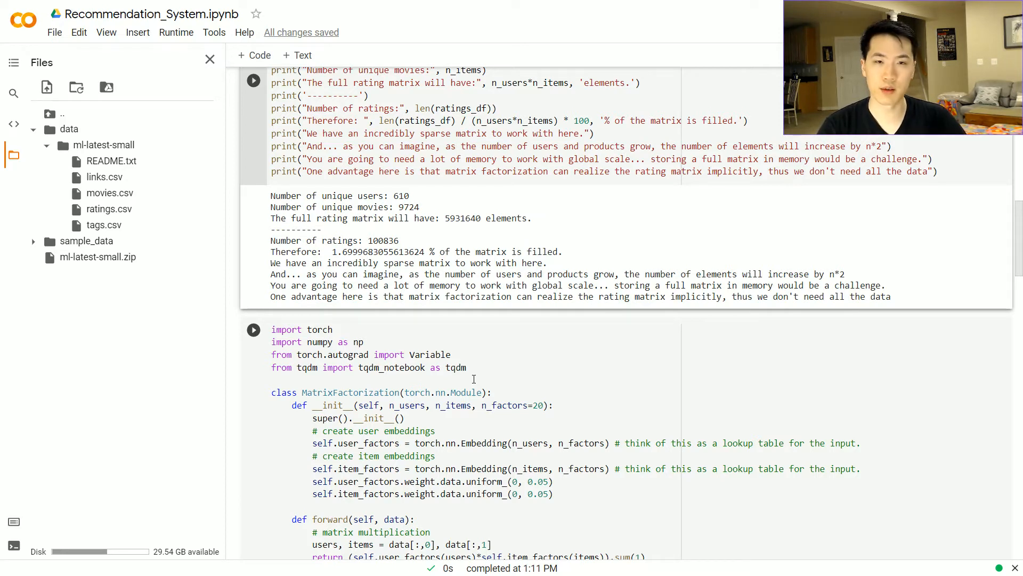
# Walk through the MatrixFactorization class, highlighting the user factor weight initialisation and return line
pyautogui.scroll(-3)
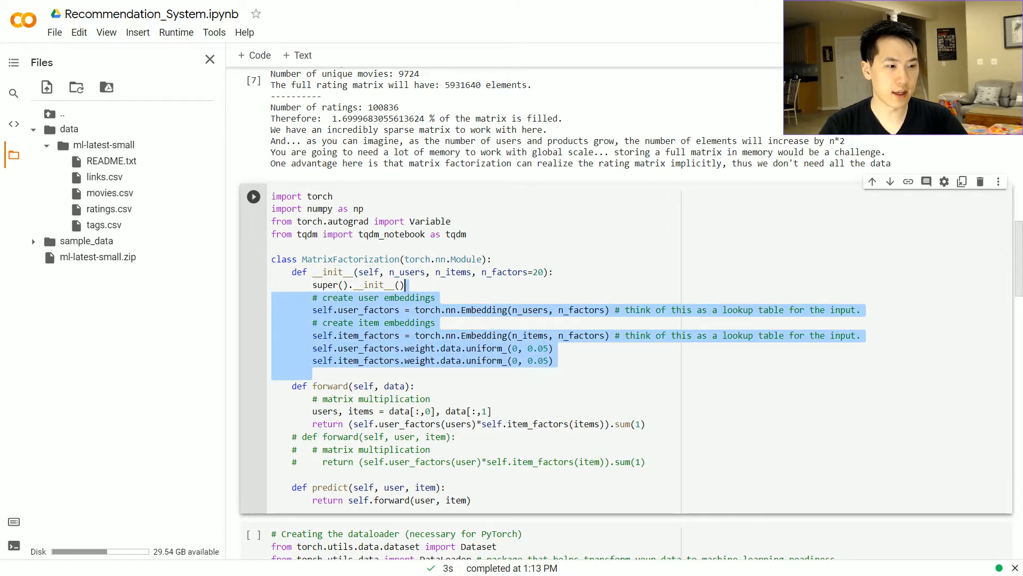
pyautogui.click(507, 336)
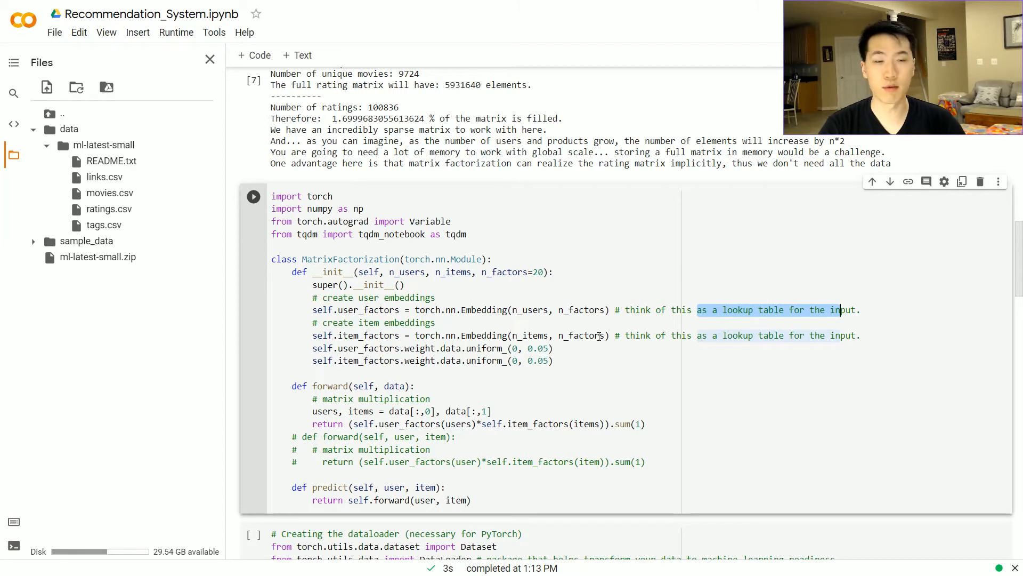
pyautogui.moveTo(523, 360)
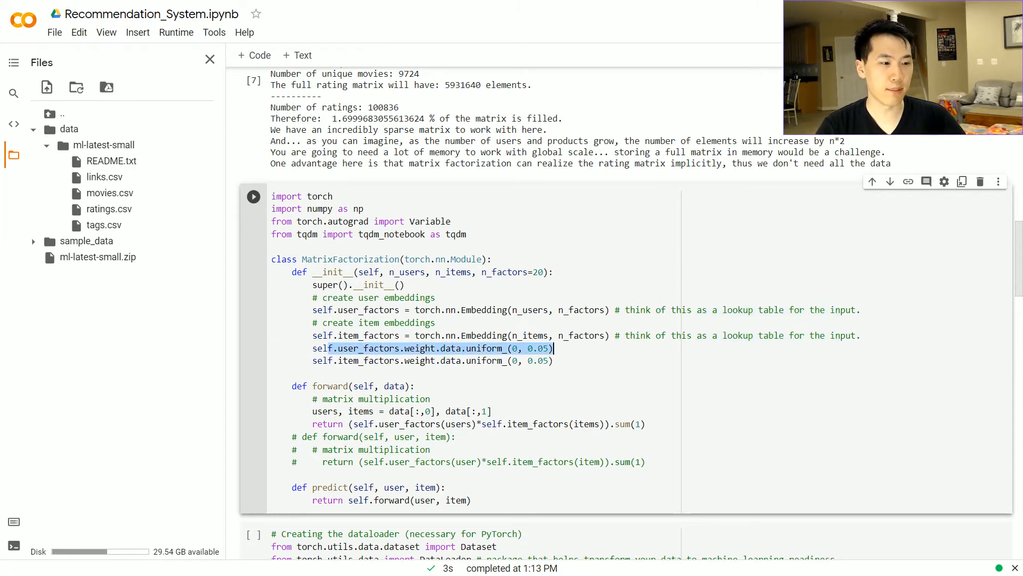
pyautogui.moveTo(554, 348); pyautogui.dragTo(553, 361)
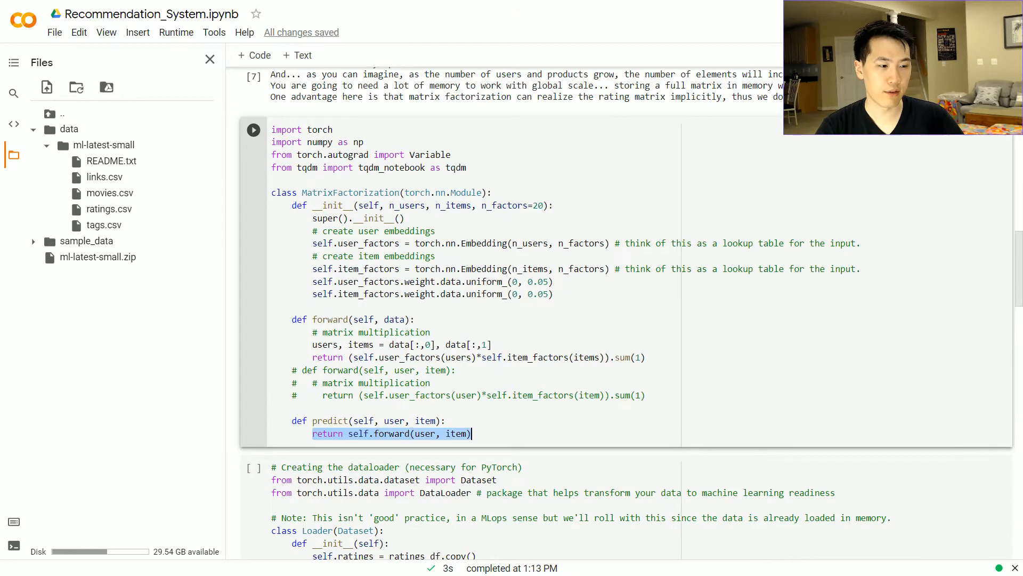
pyautogui.click(438, 310)
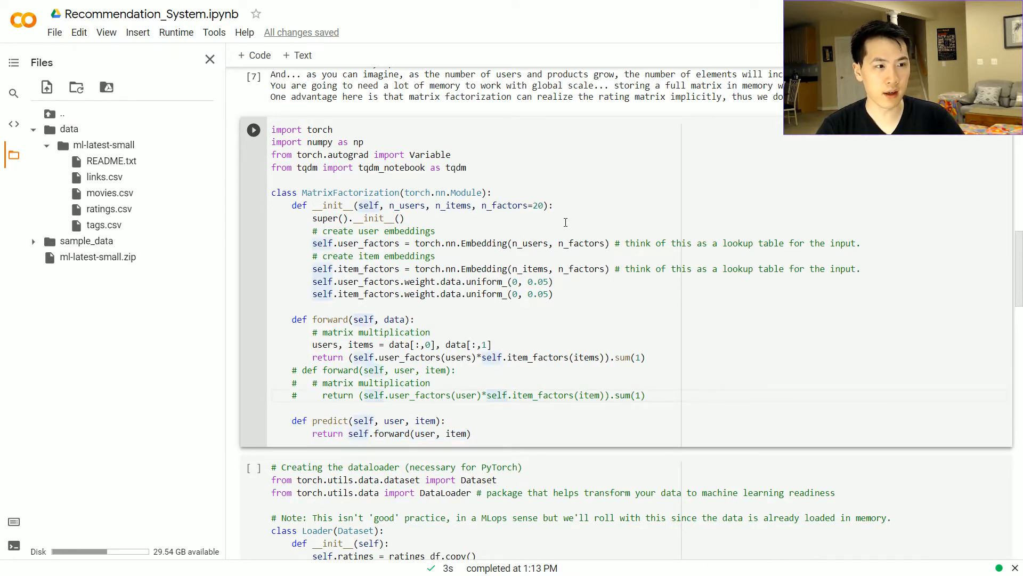
pyautogui.scroll(-3)
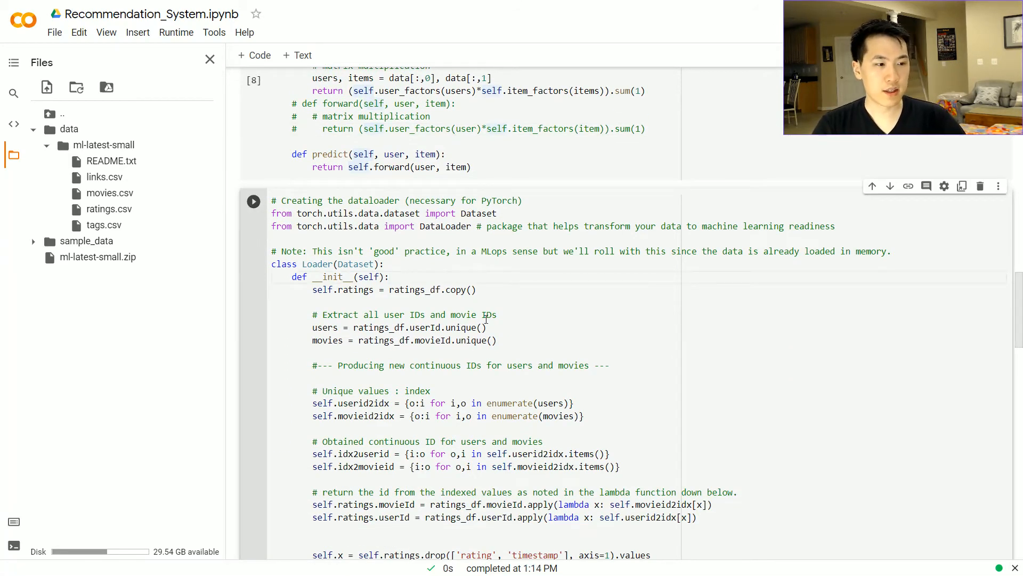
# Review the Loader Dataset class that remaps user and movie IDs into tensors
pyautogui.scroll(-3)
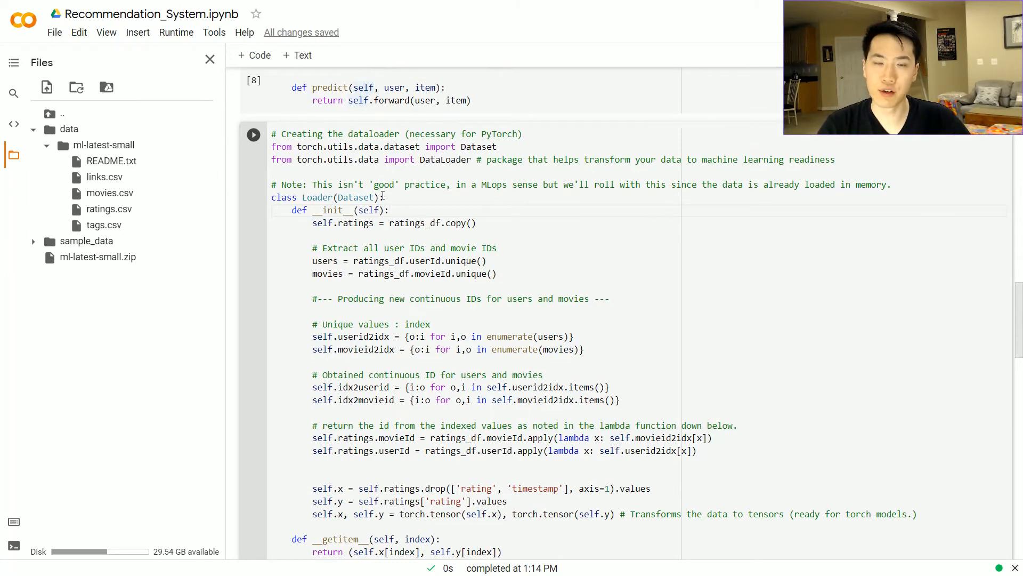
pyautogui.doubleClick(356, 197)
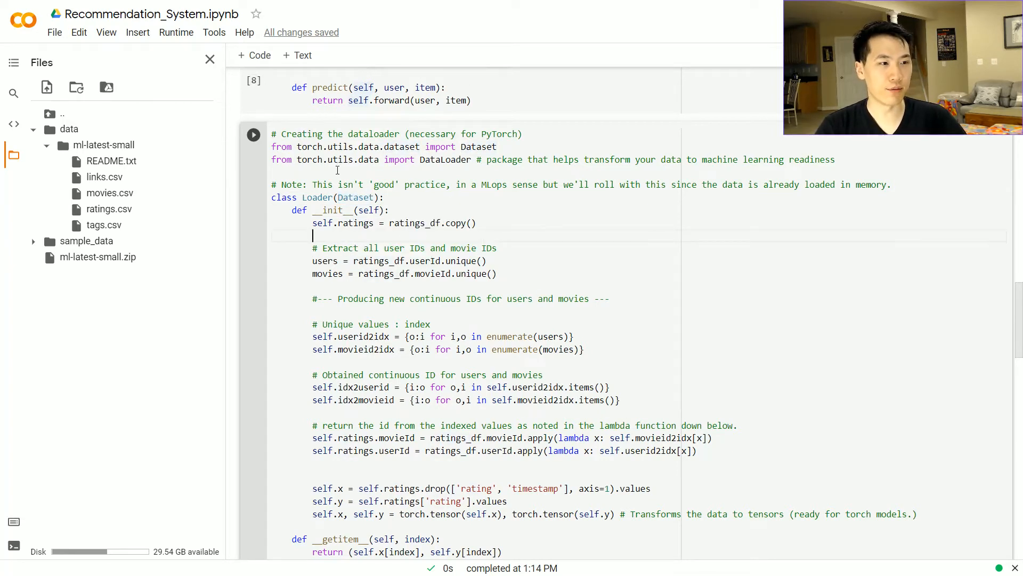
pyautogui.scroll(-3)
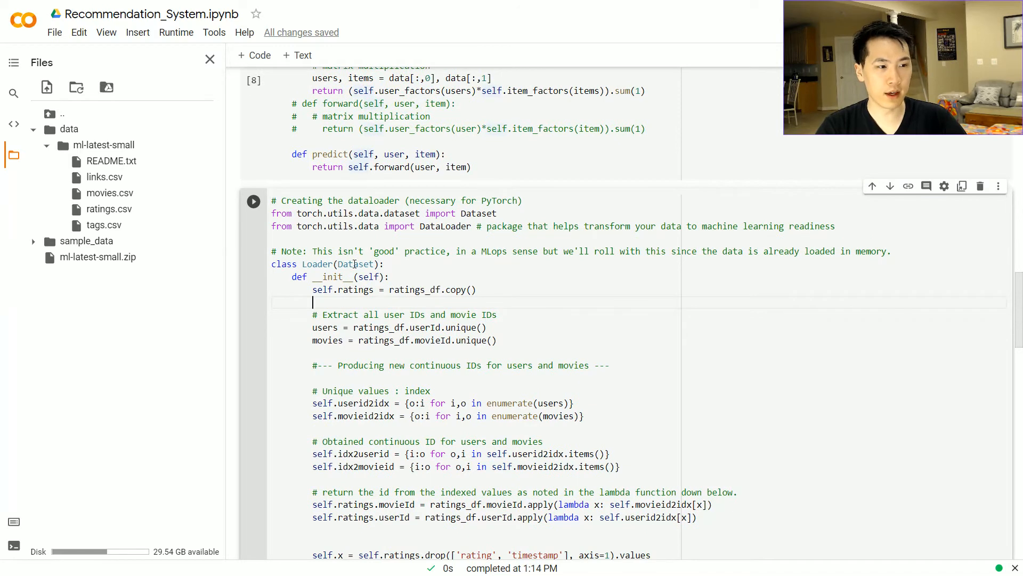
pyautogui.doubleClick(356, 263)
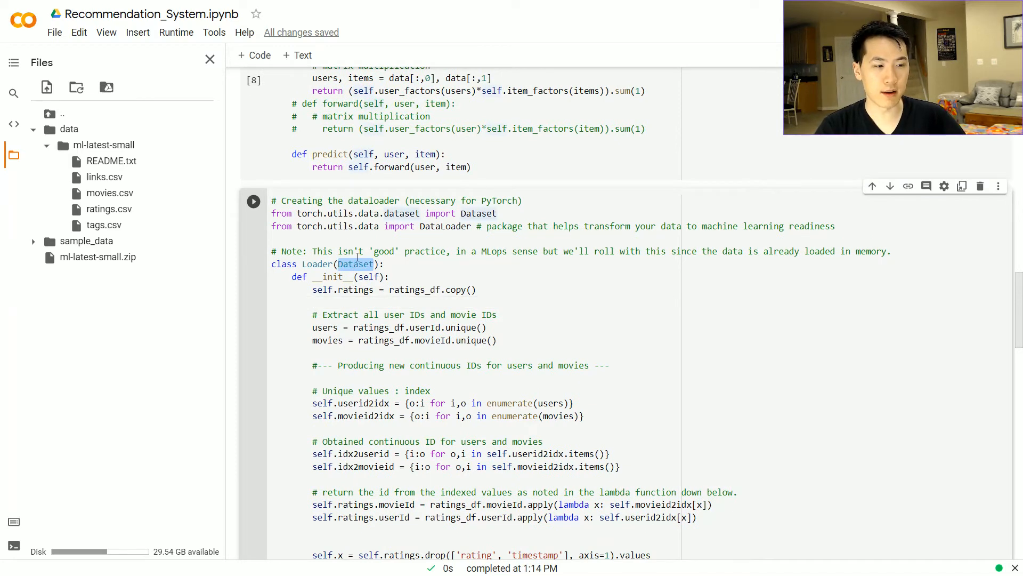
pyautogui.moveTo(411, 258)
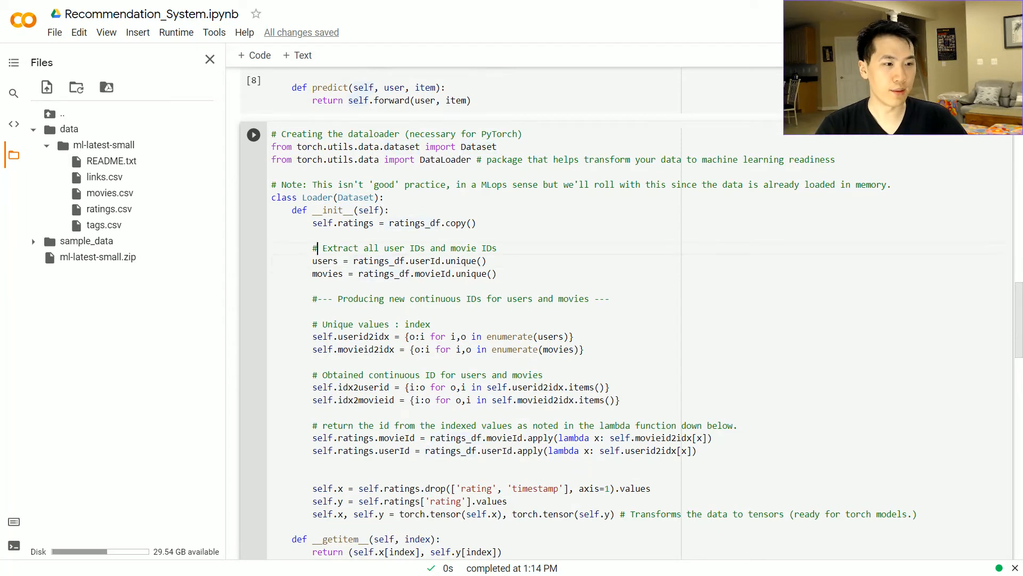
pyautogui.scroll(-3)
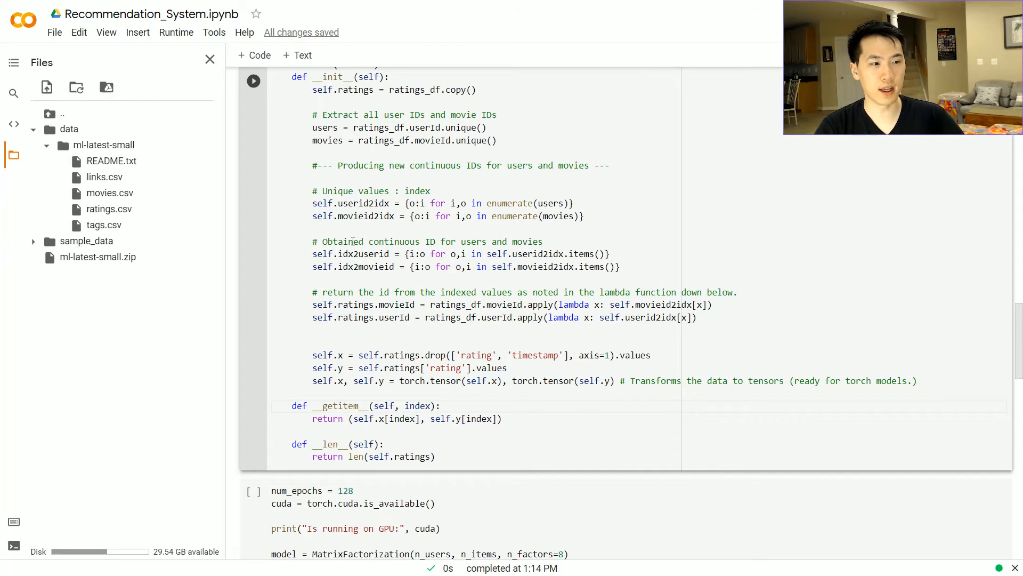
pyautogui.moveTo(795, 341)
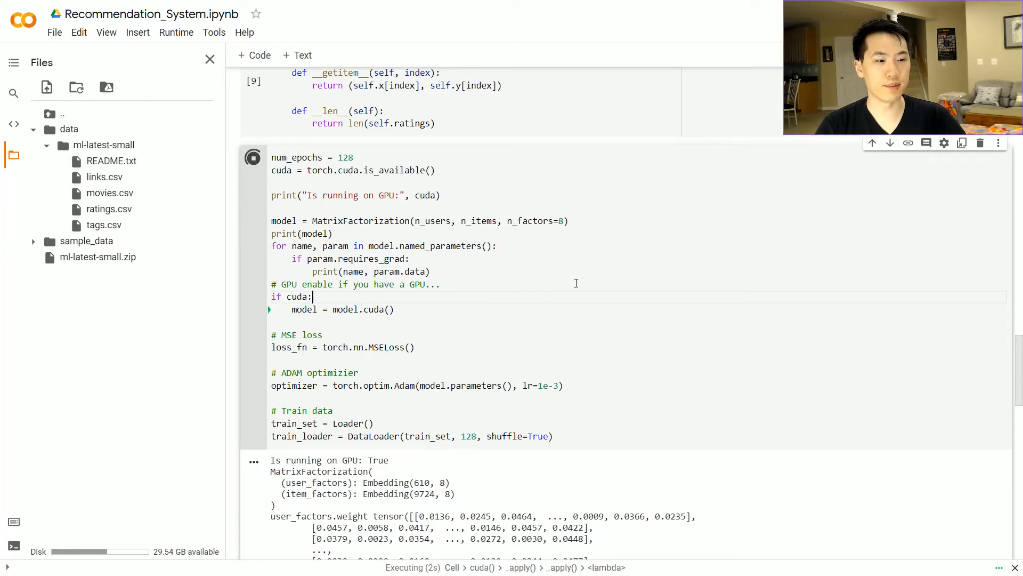
pyautogui.moveTo(360, 178)
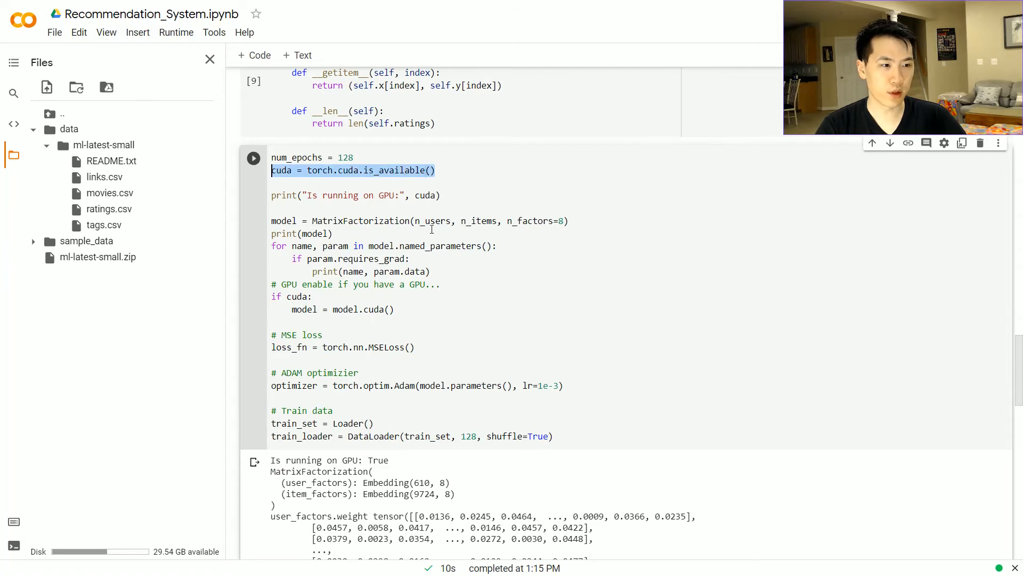
# Review the GPU check, named_parameters call and printed initial embedding weights
pyautogui.click(570, 221)
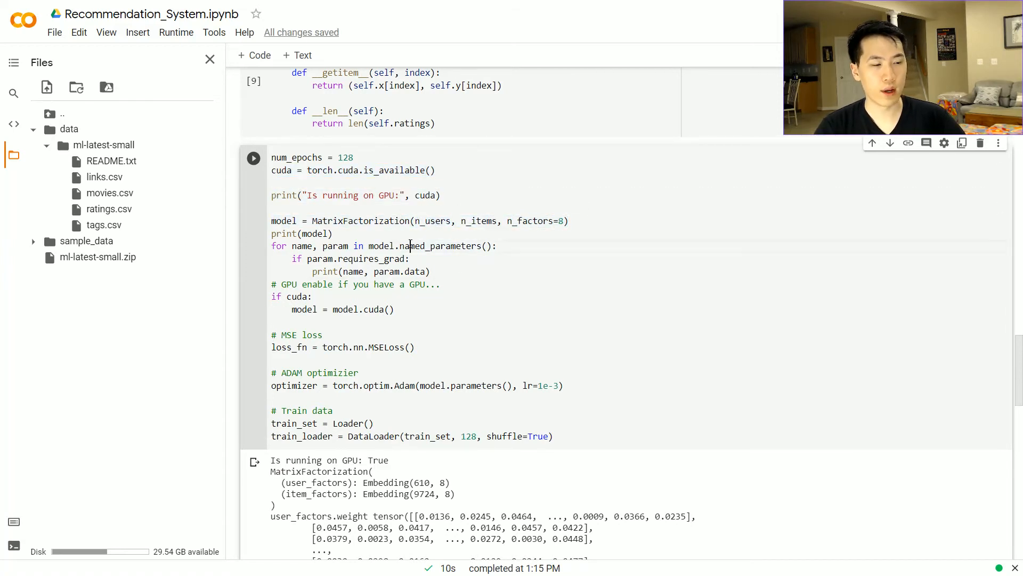
pyautogui.doubleClick(479, 220)
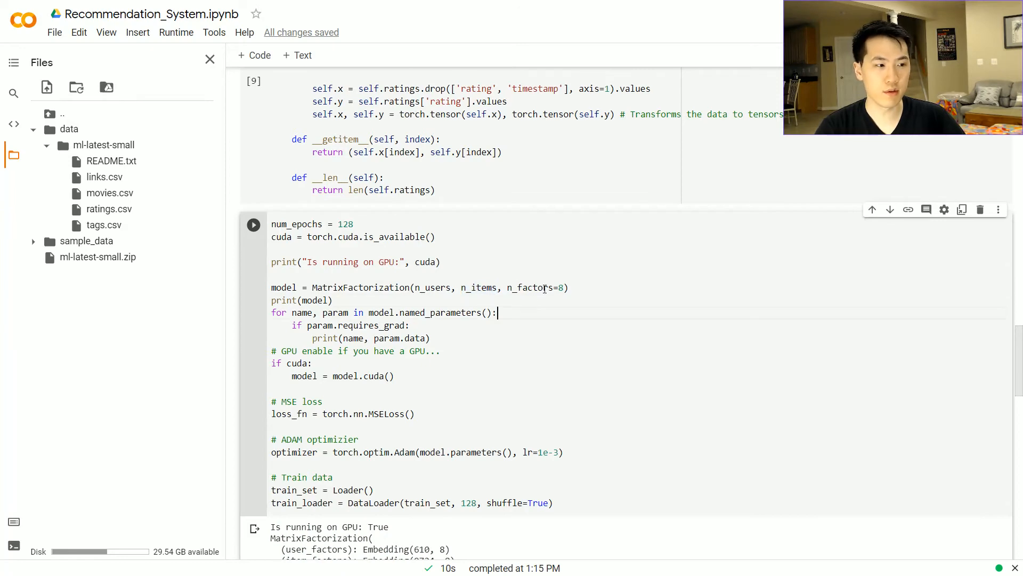
pyautogui.doubleClick(538, 286)
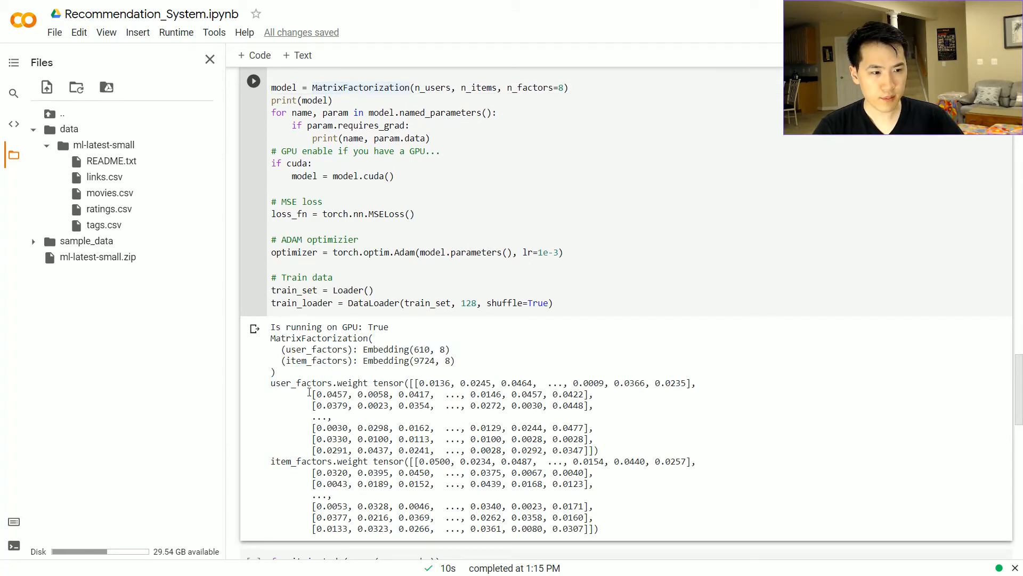
pyautogui.moveTo(272, 383); pyautogui.dragTo(594, 517)
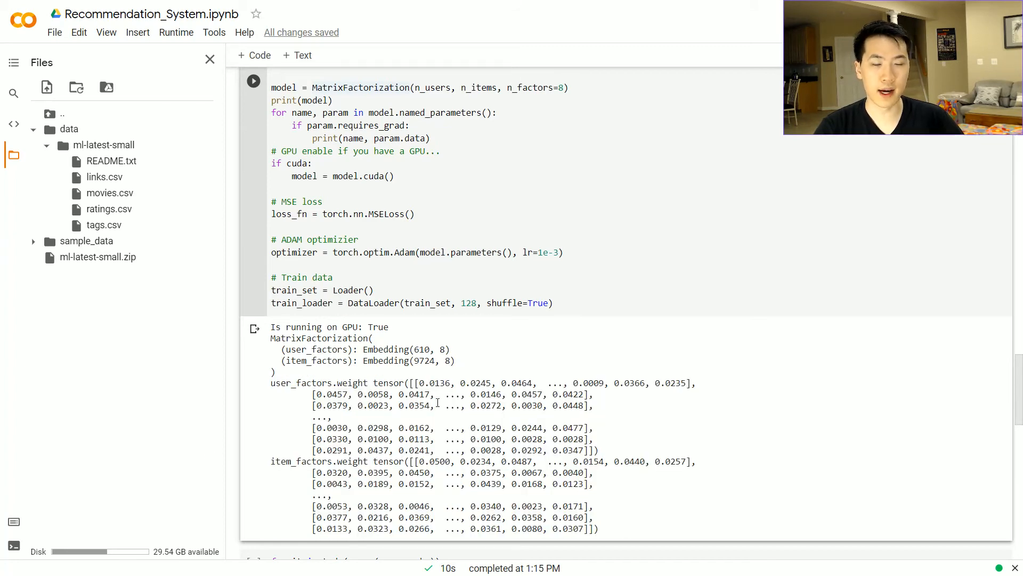
# Highlight the shuffled training DataLoader lines and move on to the training loop
pyautogui.click(389, 252)
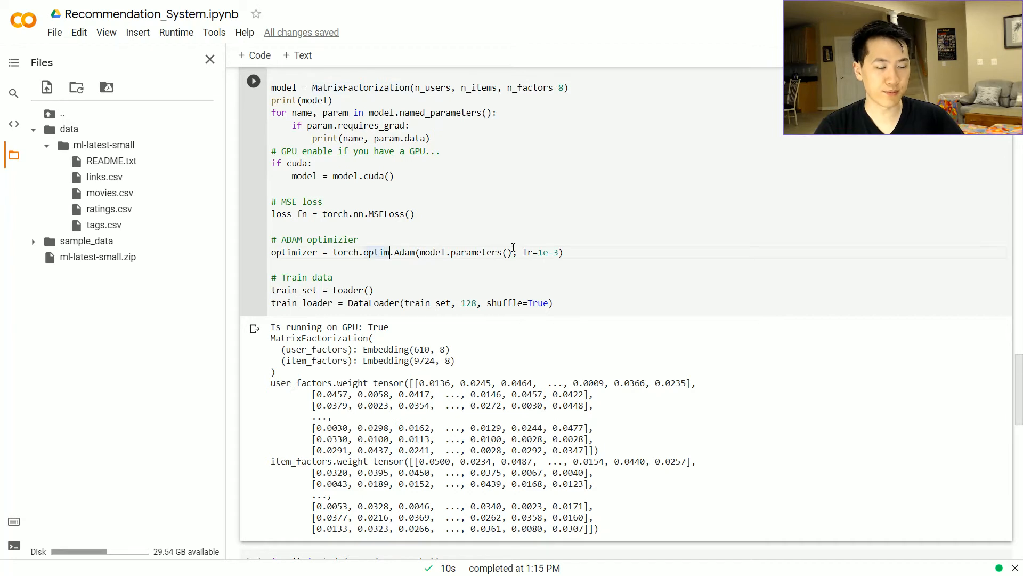
pyautogui.moveTo(342, 194)
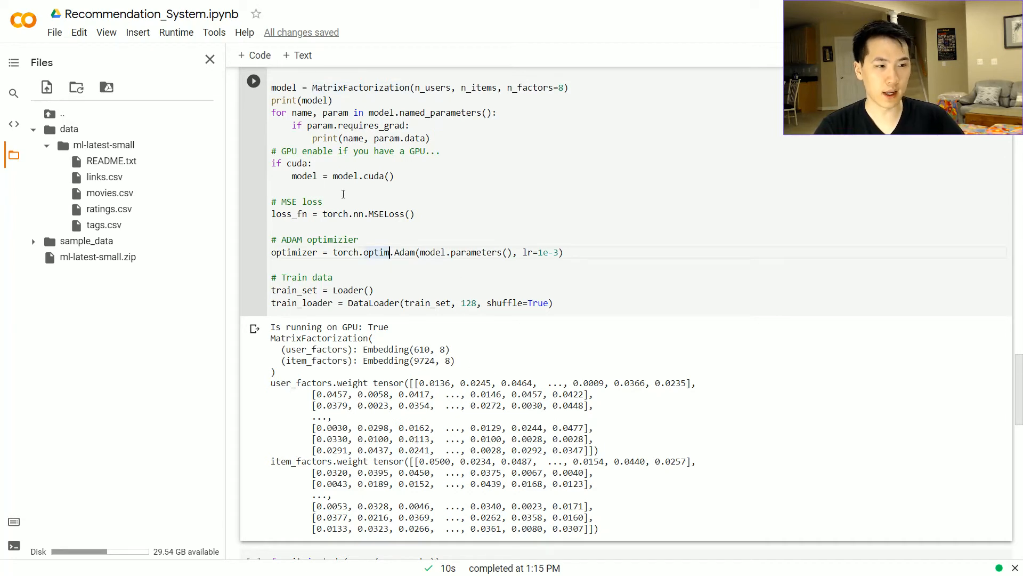
pyautogui.moveTo(272, 202); pyautogui.dragTo(415, 214)
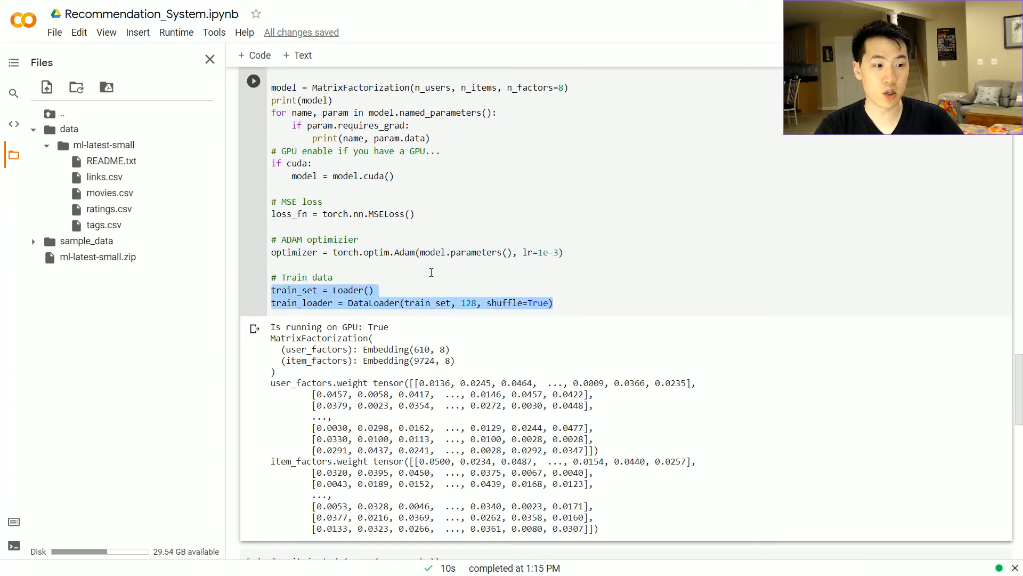
pyautogui.doubleClick(373, 303)
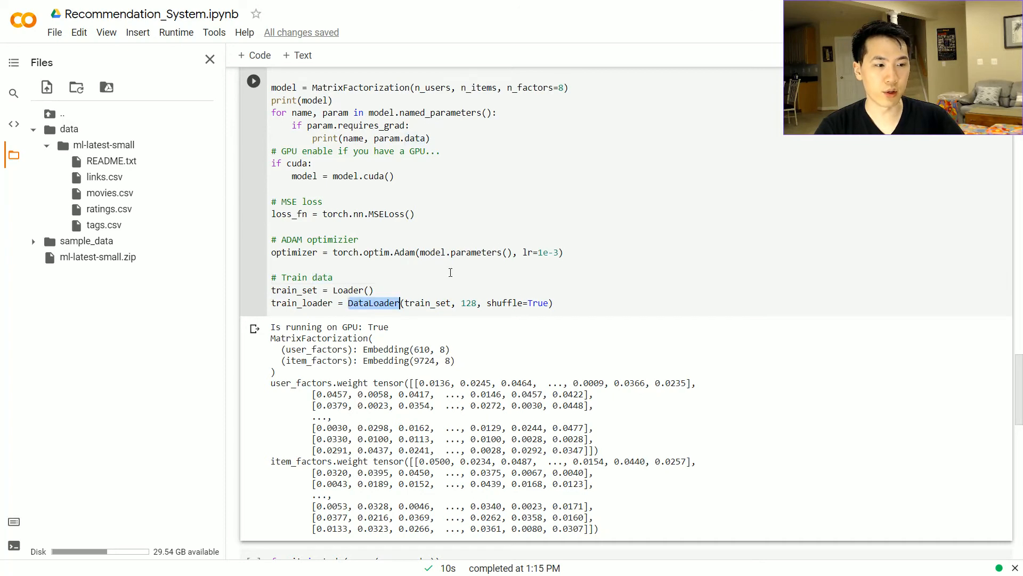
pyautogui.scroll(-3)
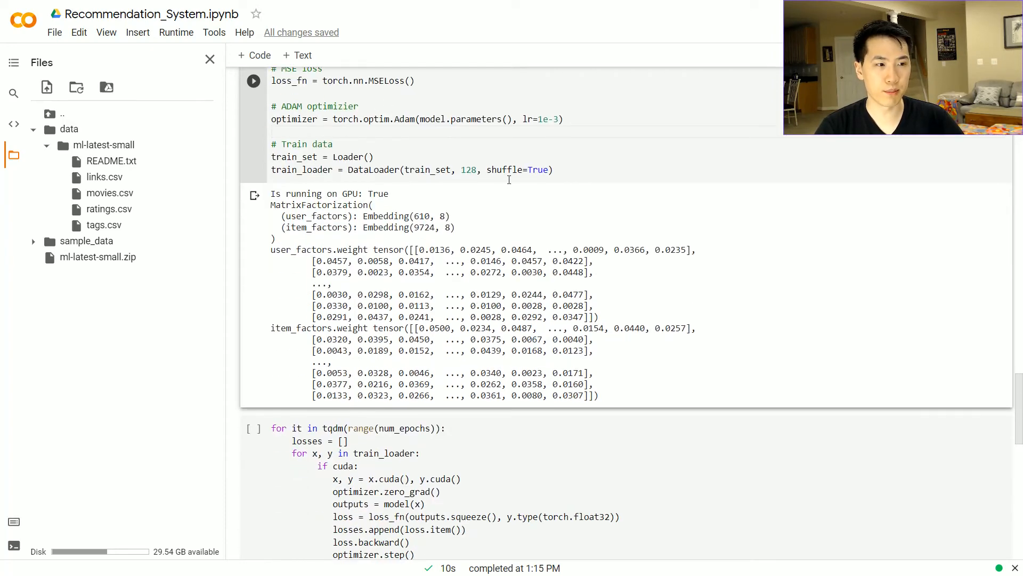
# Run the 128-epoch training loop and scroll through the loss falling to about 0.33
pyautogui.scroll(-3)
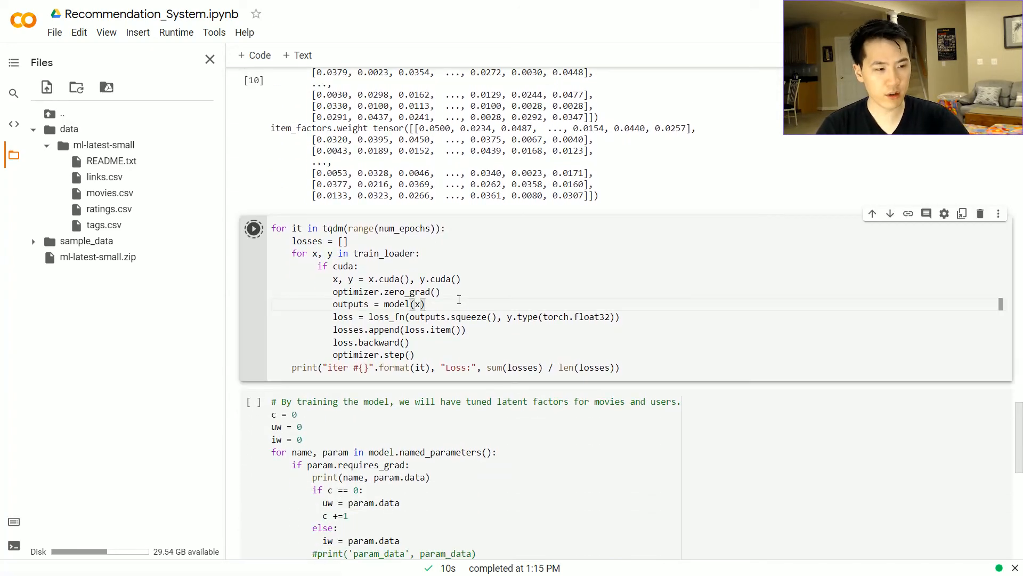
pyautogui.click(254, 228)
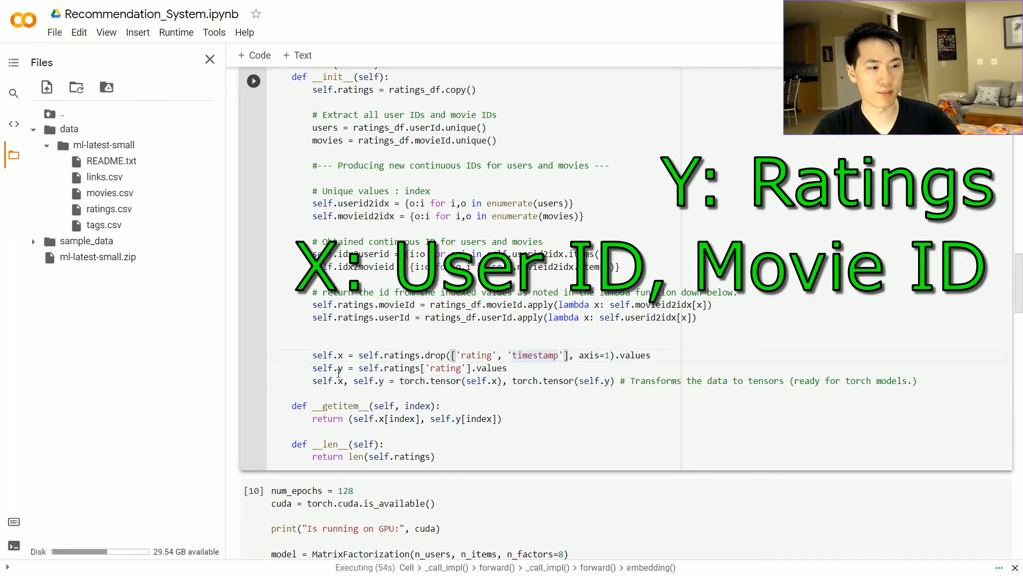
pyautogui.scroll(-3)
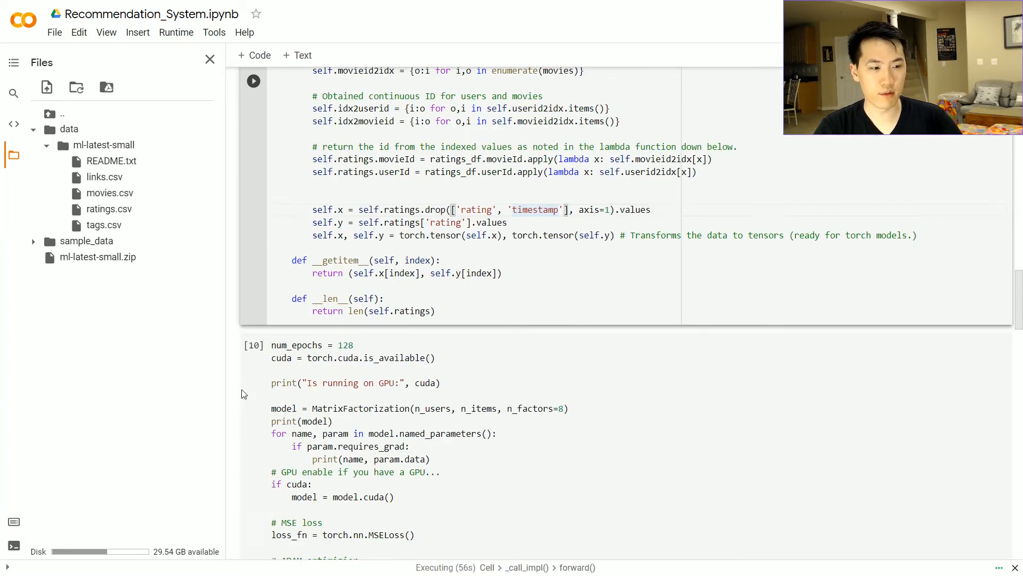
pyautogui.scroll(-3)
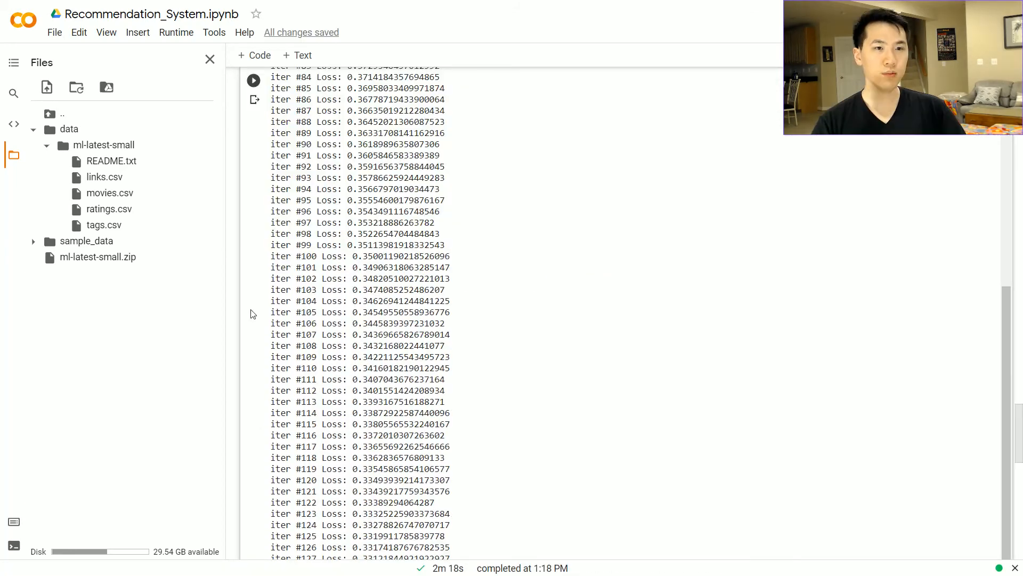
pyautogui.moveTo(230, 391)
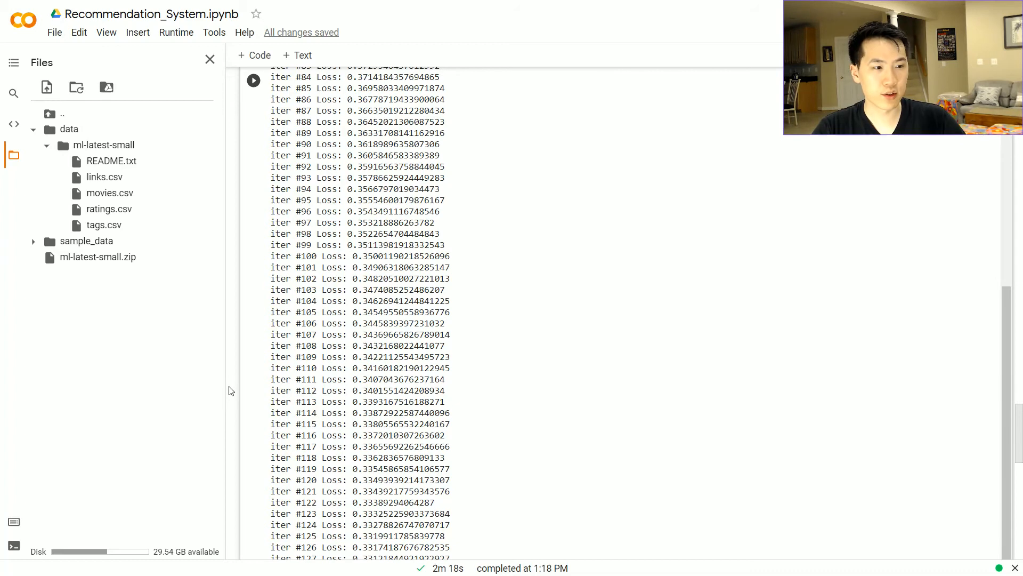
pyautogui.scroll(-3)
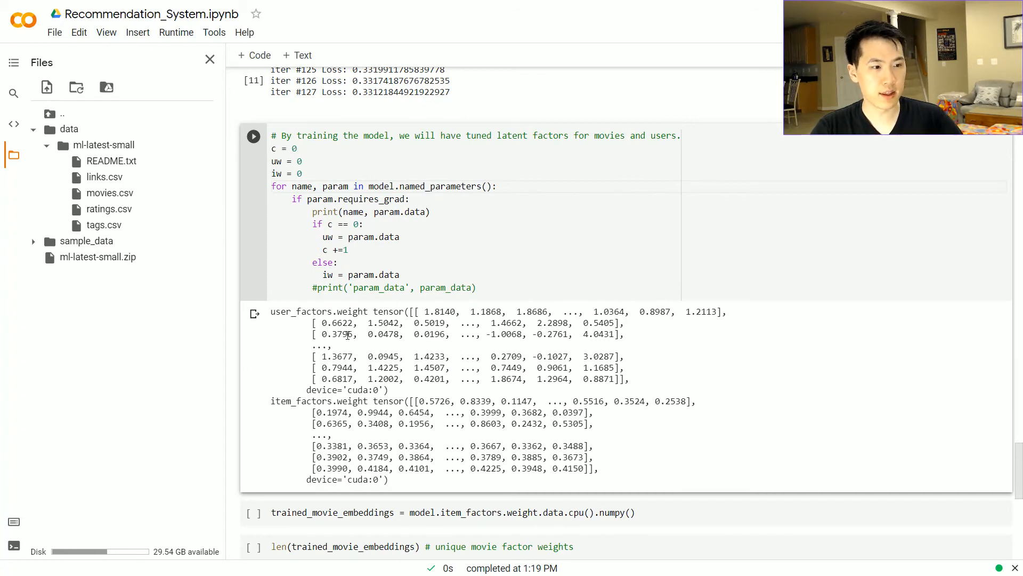
# Compare the printed trained user and item factors against the untrained weights
pyautogui.moveTo(300, 312); pyautogui.dragTo(483, 423)
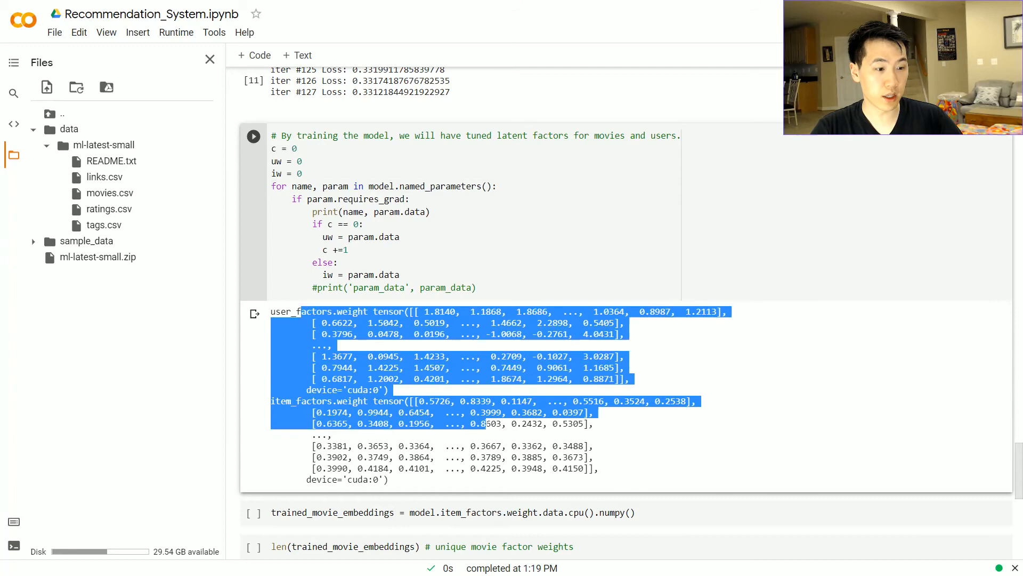
pyautogui.click(425, 311)
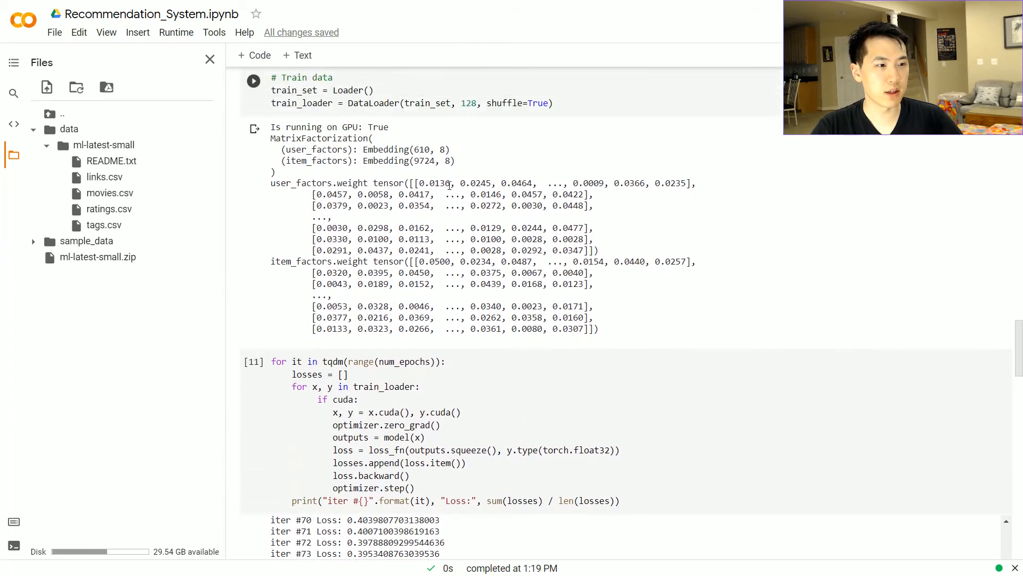
pyautogui.doubleClick(438, 182)
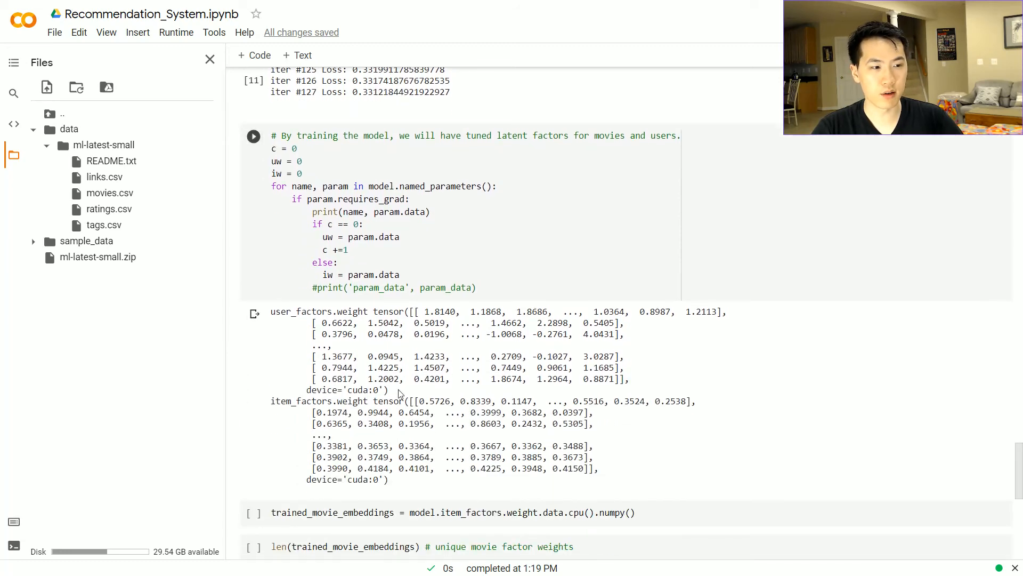
pyautogui.doubleClick(300, 311)
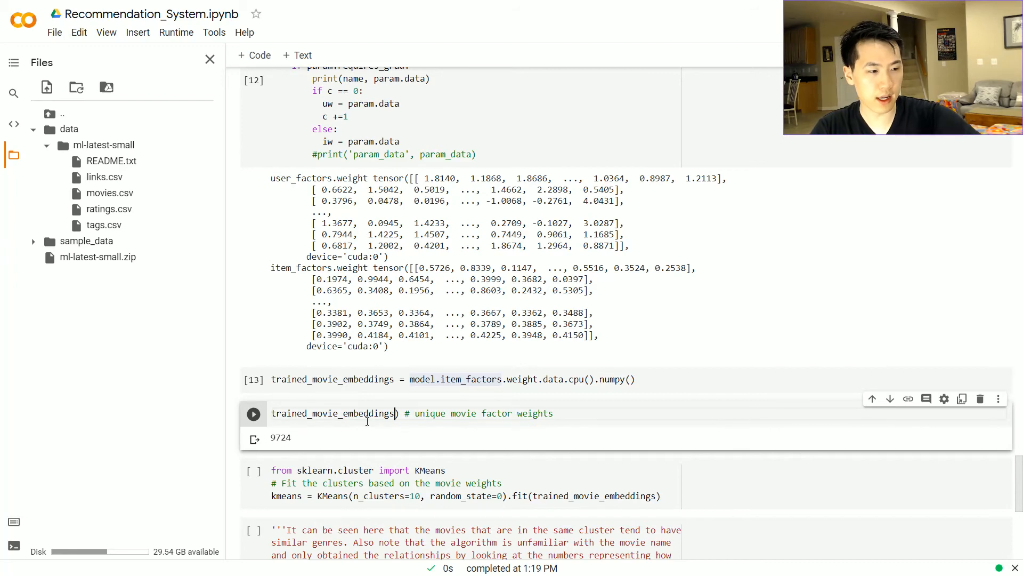
# Display the trained movie embeddings, fit KMeans with 10 clusters on them, and start the cluster-listing cell
pyautogui.click(254, 412)
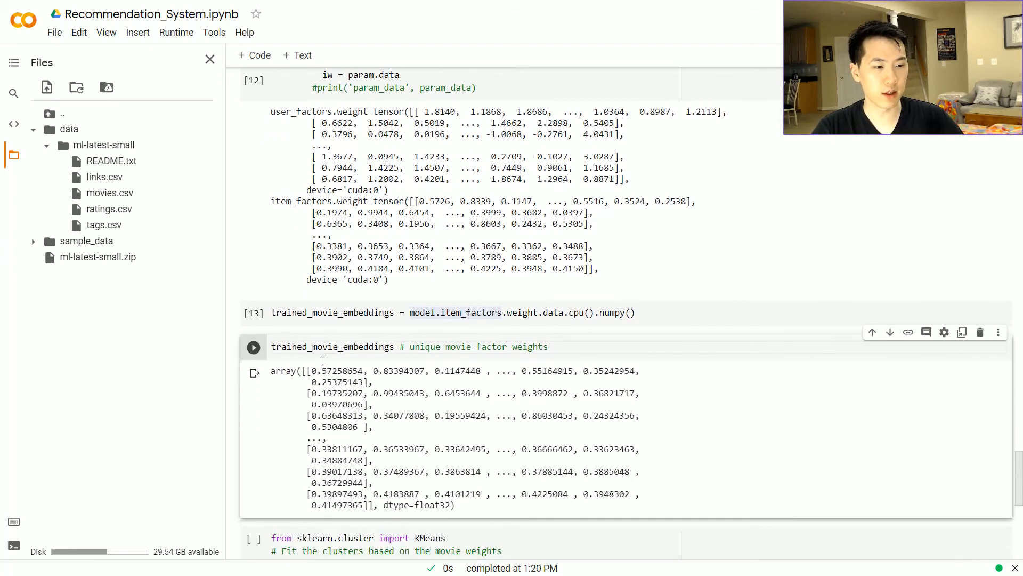
pyautogui.scroll(3)
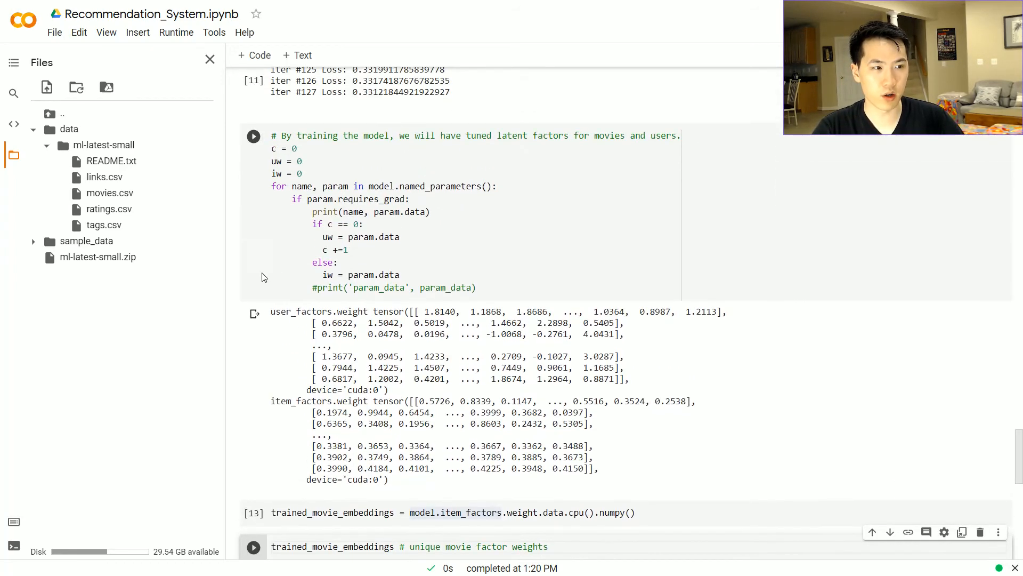
pyautogui.click(253, 347)
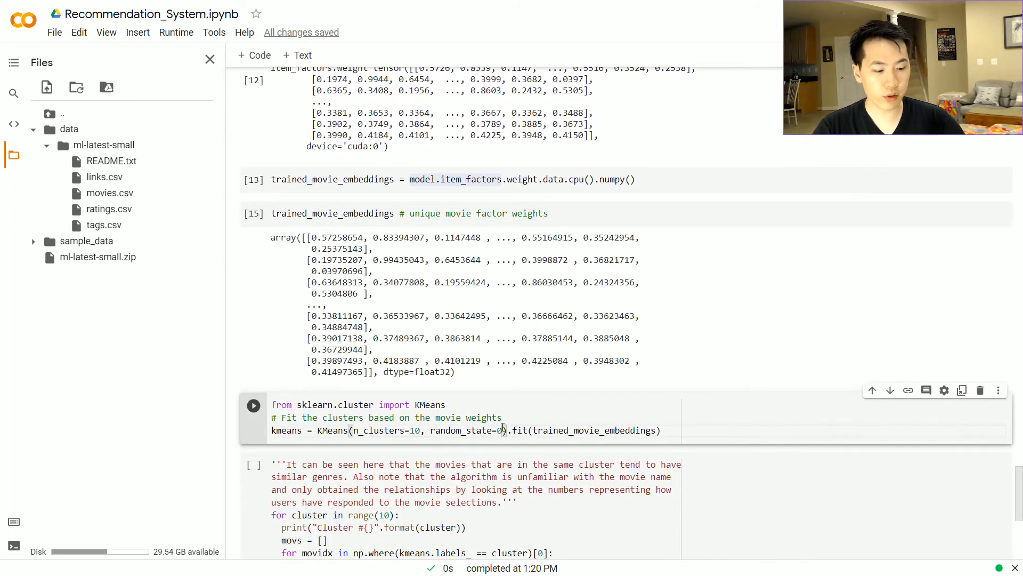
pyautogui.click(254, 405)
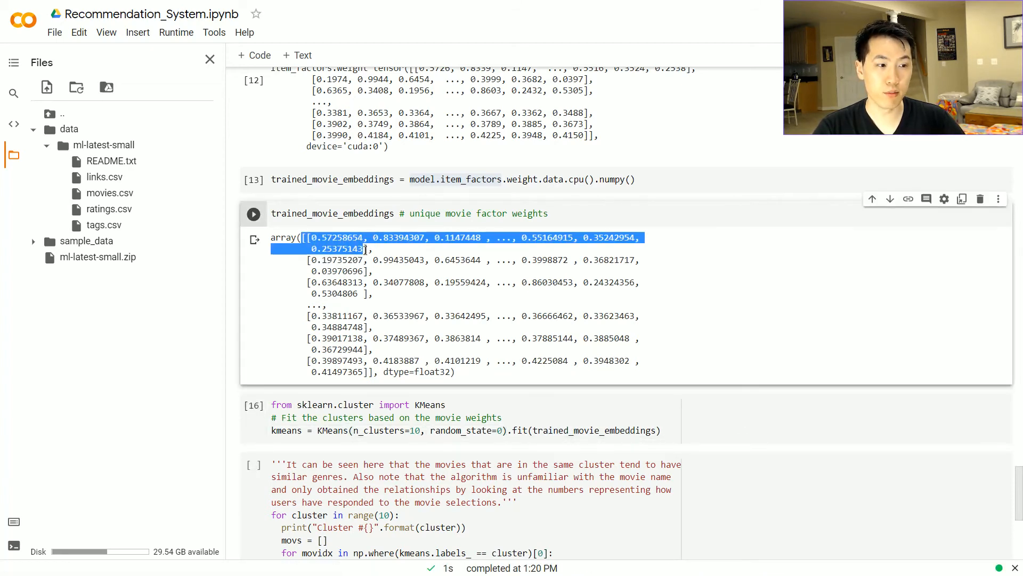
pyautogui.click(392, 274)
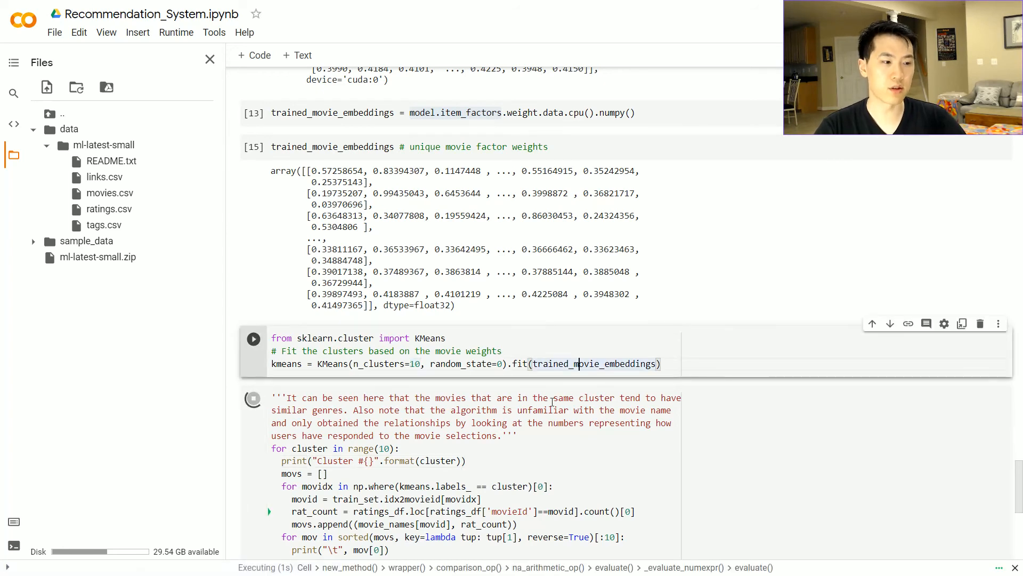
# Review the first clusters' top-rated titles, highlighting Godzilla in Cluster #1 and titles in Cluster #3
pyautogui.scroll(-3)
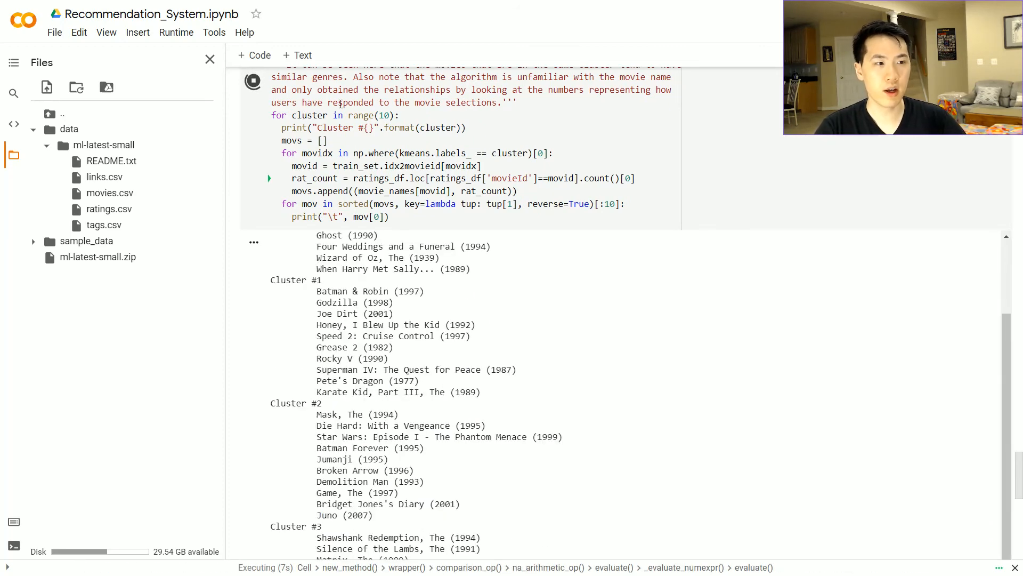
pyautogui.scroll(-3)
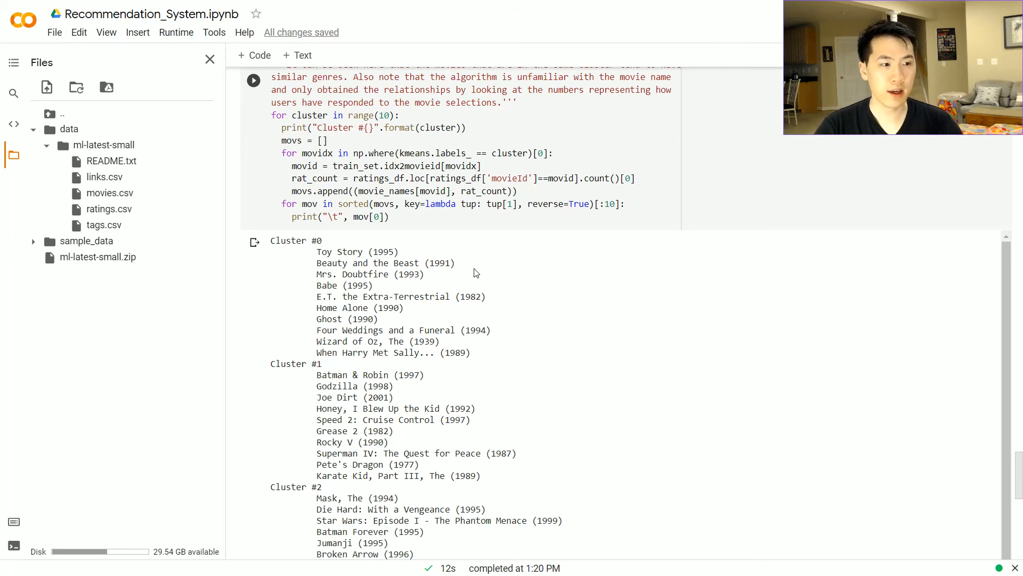
pyautogui.moveTo(354, 250)
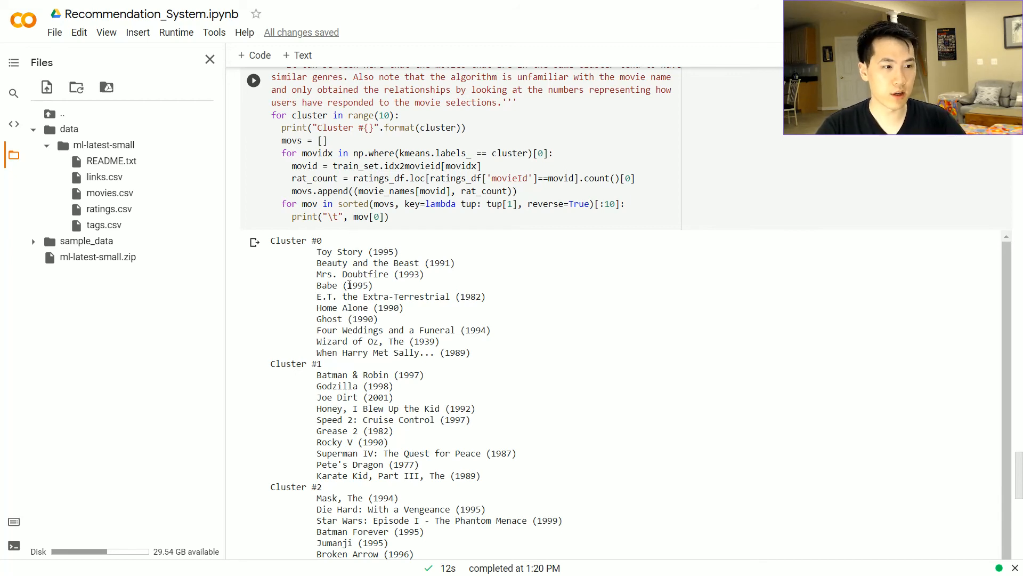
pyautogui.moveTo(364, 365)
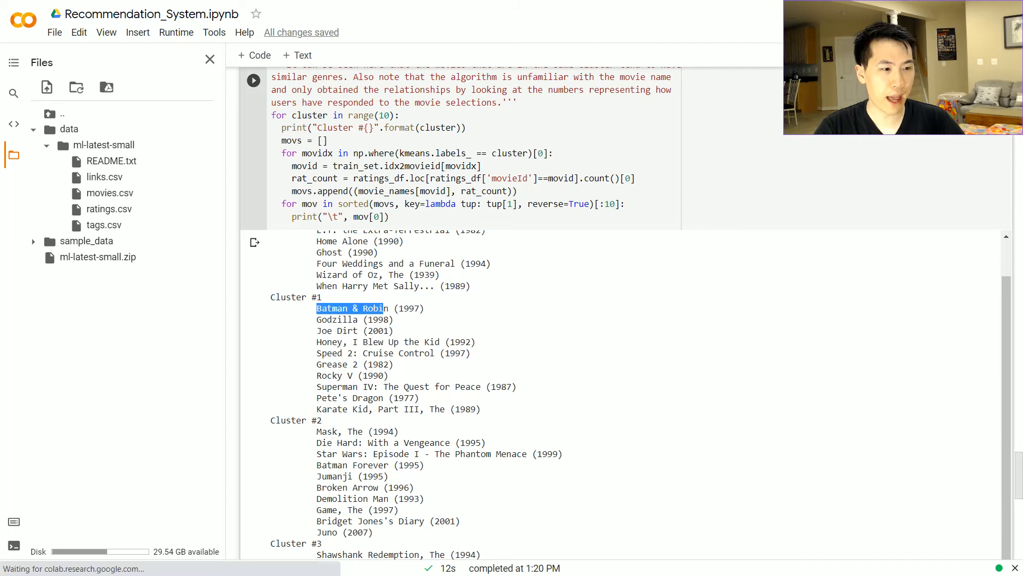
pyautogui.doubleClick(338, 319)
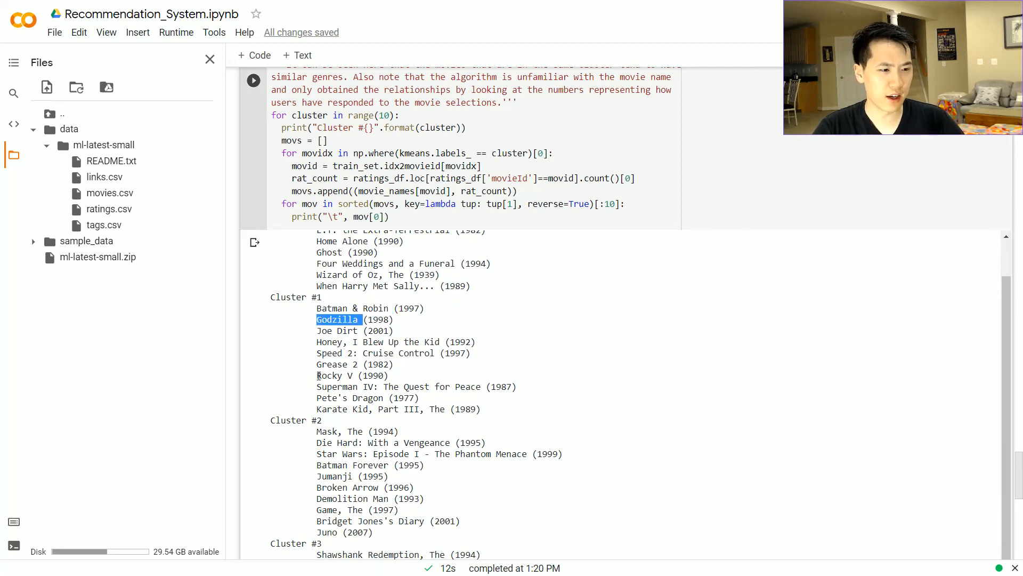
pyautogui.doubleClick(365, 398)
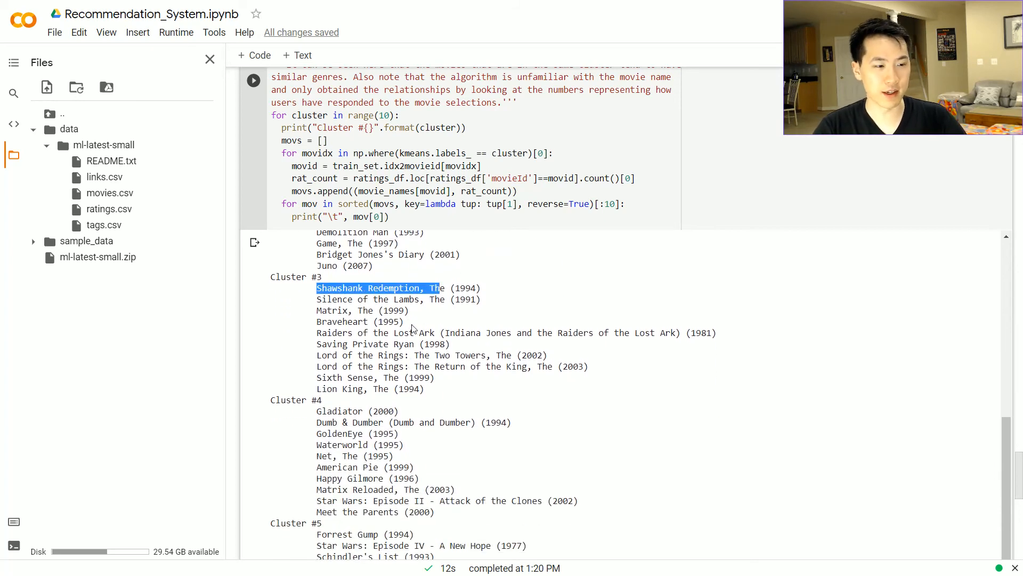
pyautogui.doubleClick(331, 311)
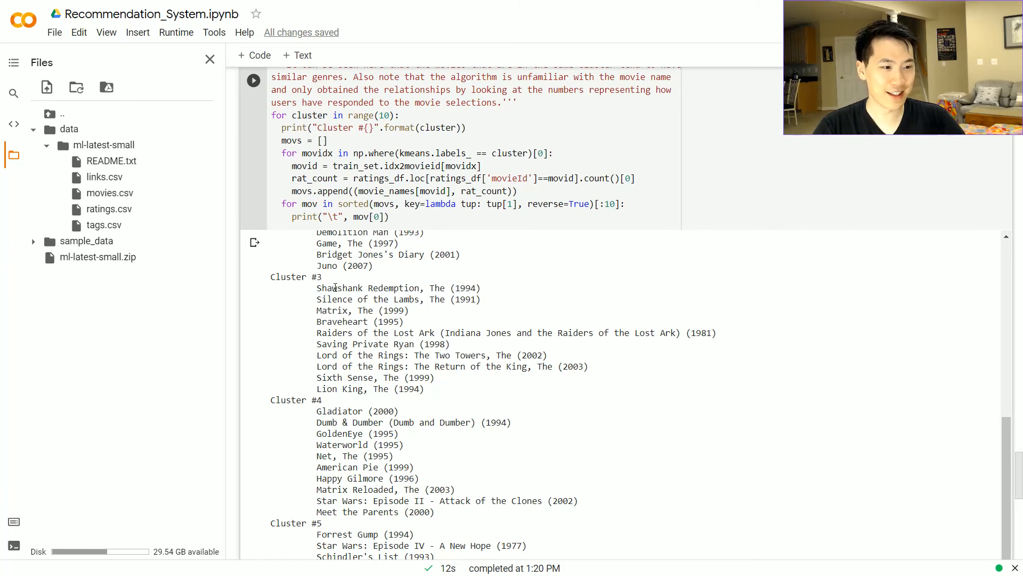
pyautogui.doubleClick(333, 378)
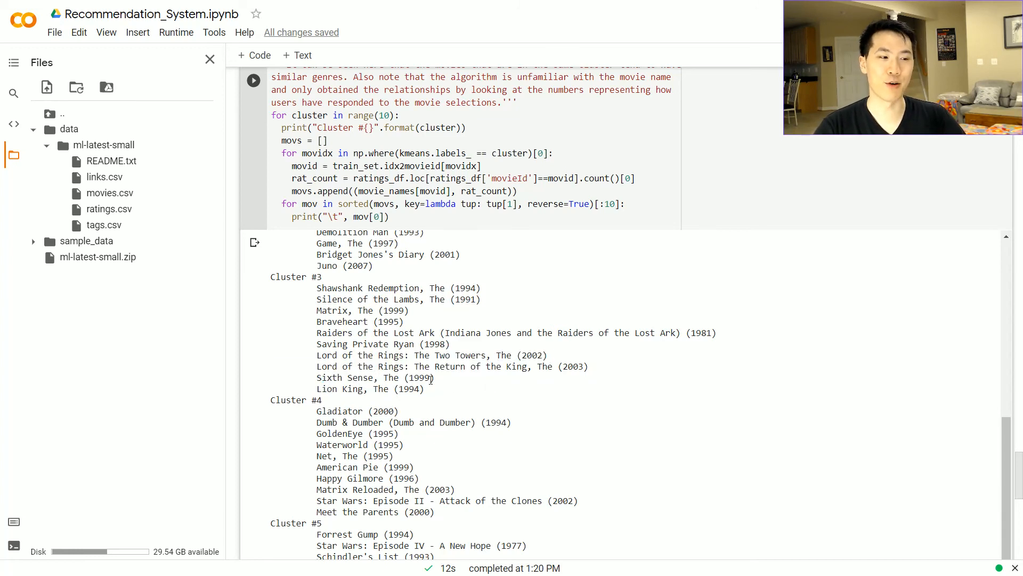
pyautogui.moveTo(553, 325)
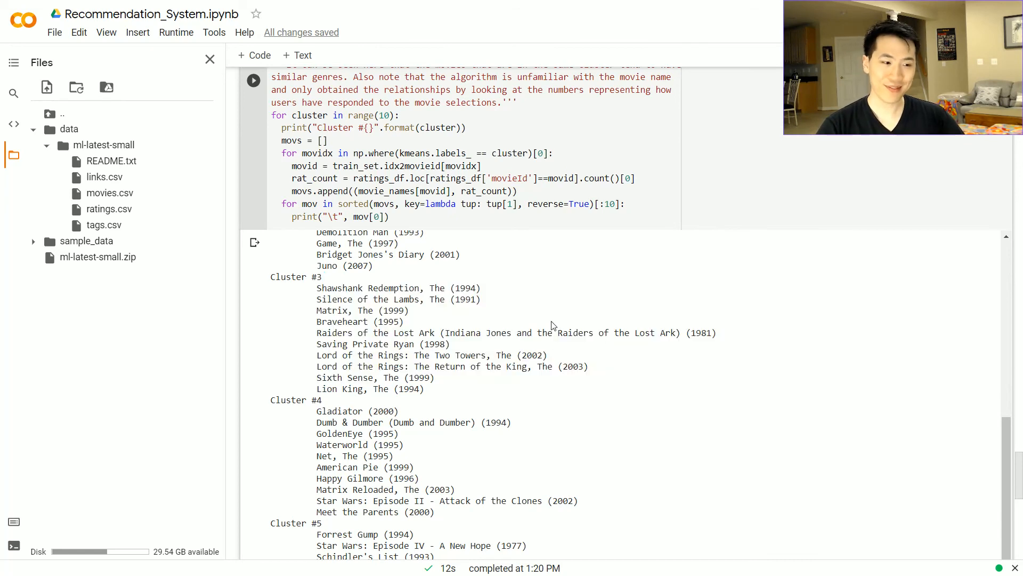
# Scroll through the remaining clusters, highlighting the last titles of Cluster #6
pyautogui.scroll(-3)
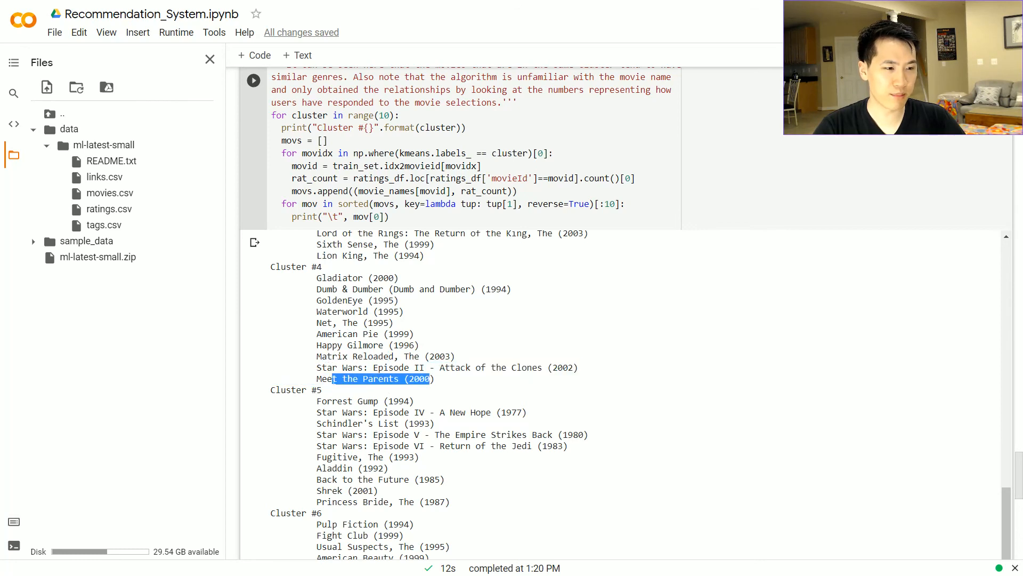
pyautogui.scroll(-3)
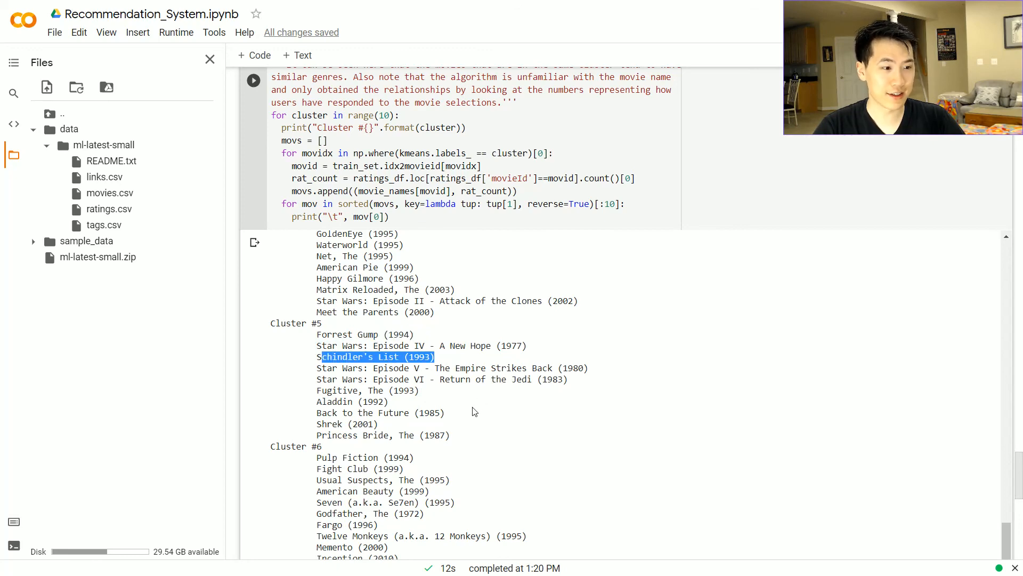
pyautogui.scroll(-3)
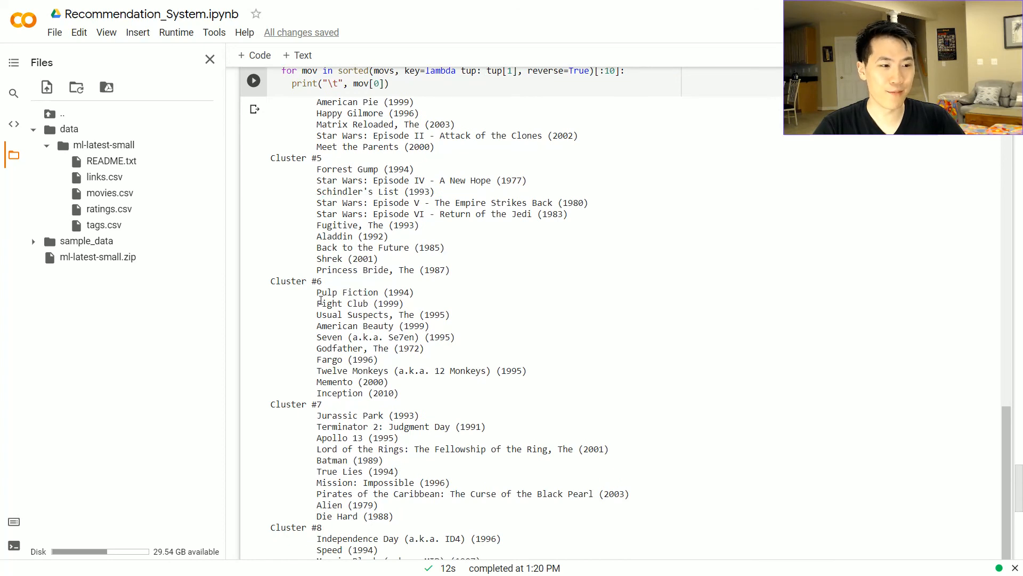
pyautogui.doubleClick(343, 302)
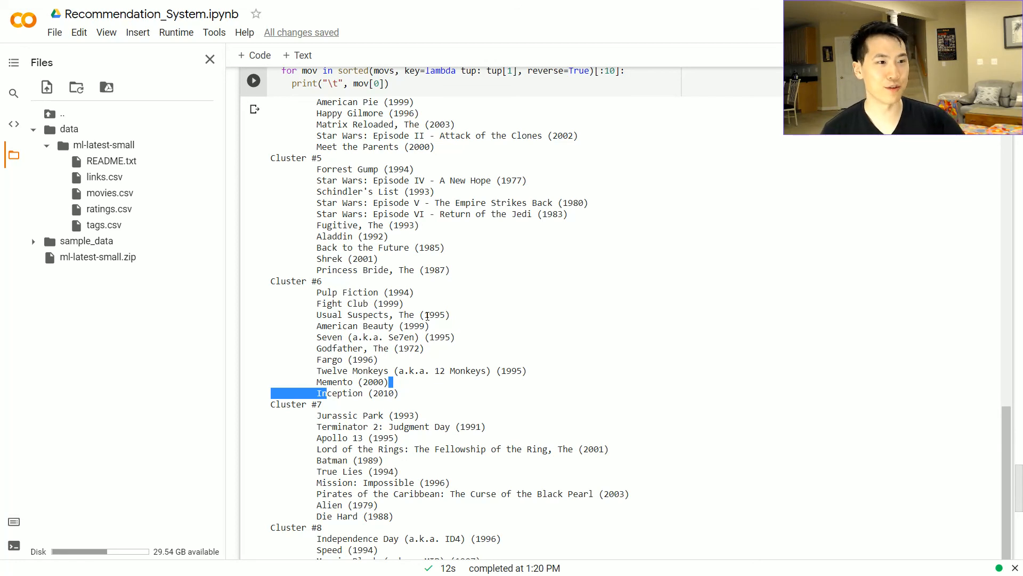
pyautogui.scroll(-3)
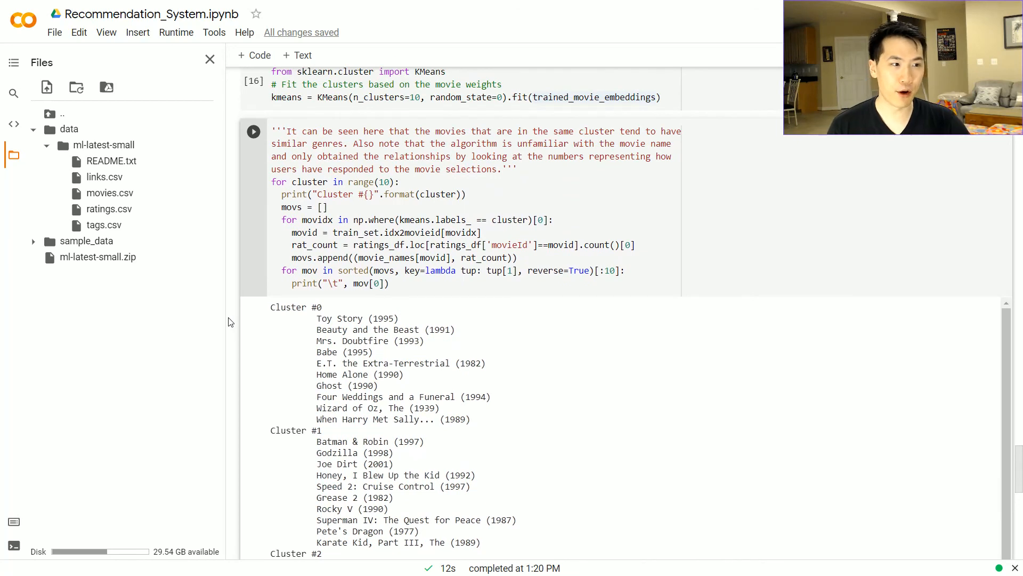
pyautogui.moveTo(234, 319)
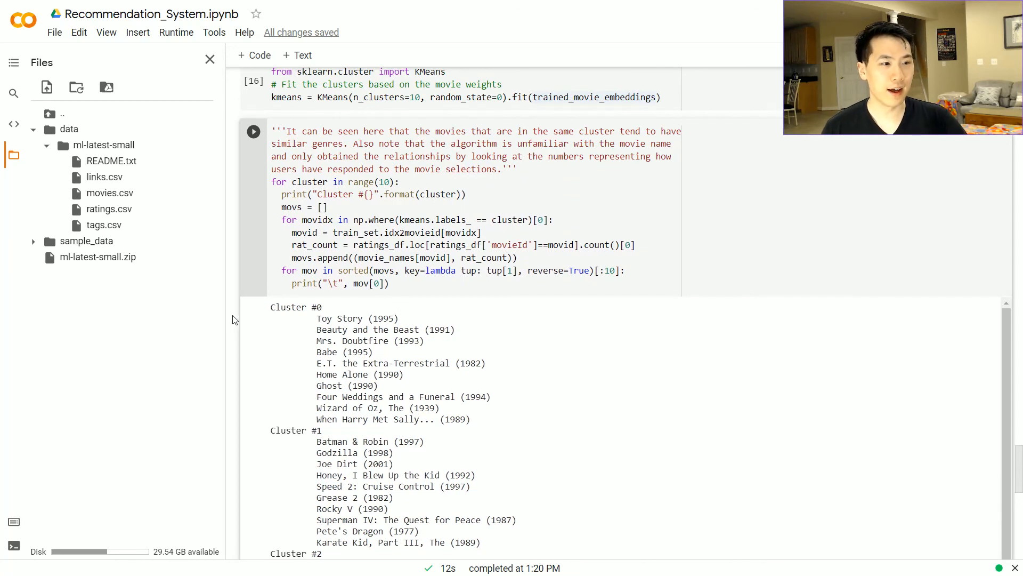